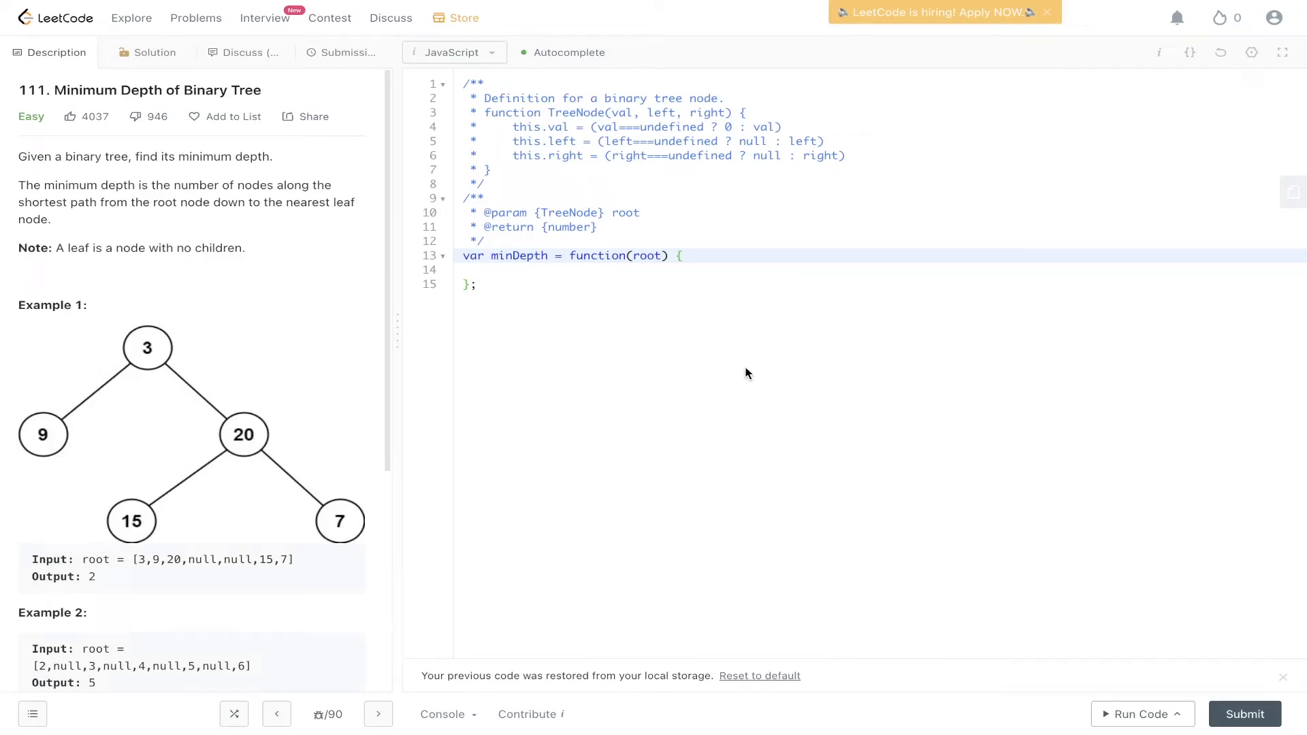
{"action": "mouse_move", "coordinate": [402, 262]}
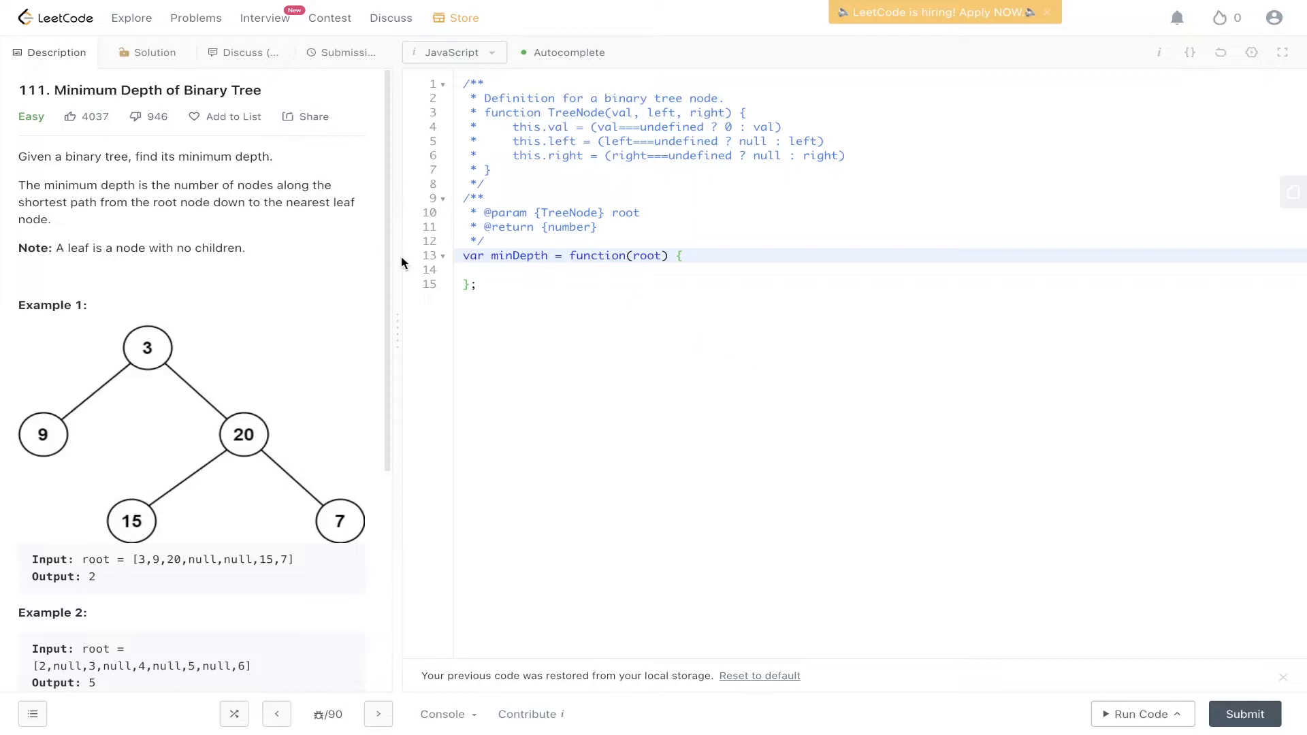
{"action": "mouse_move", "coordinate": [362, 264]}
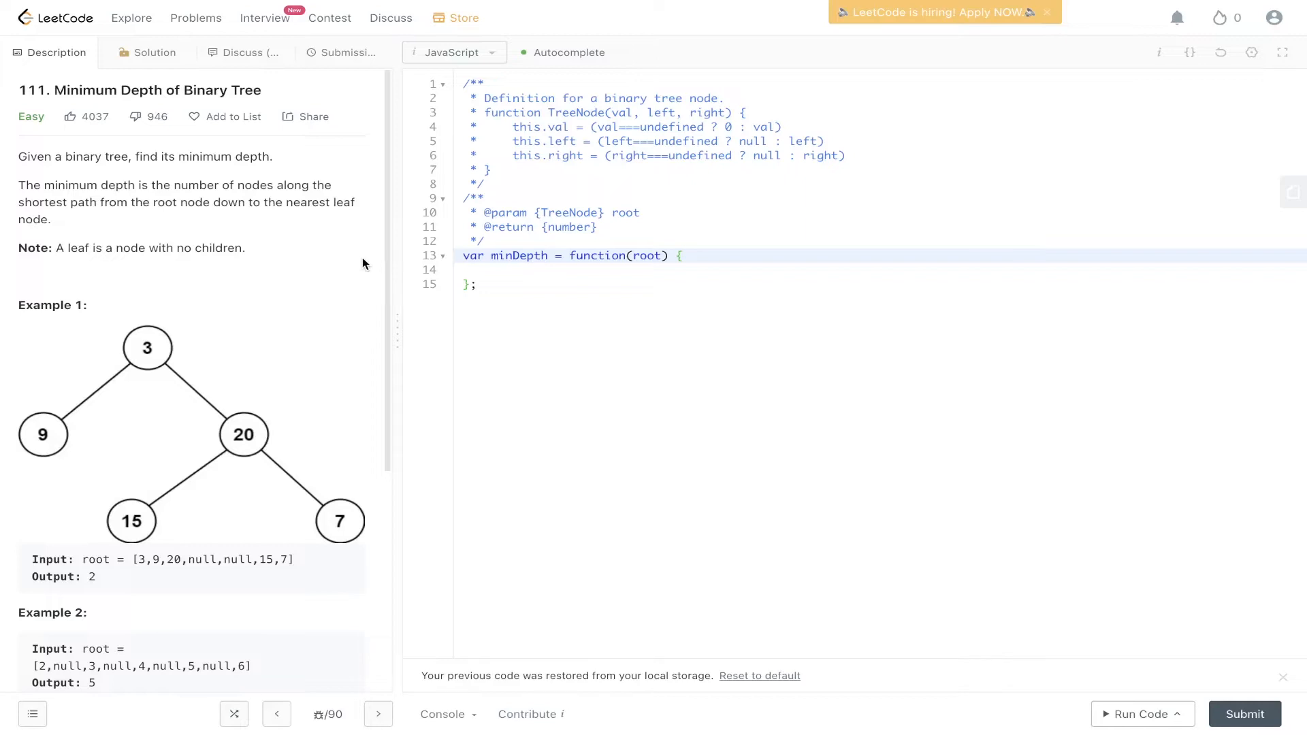
{"action": "mouse_move", "coordinate": [137, 252]}
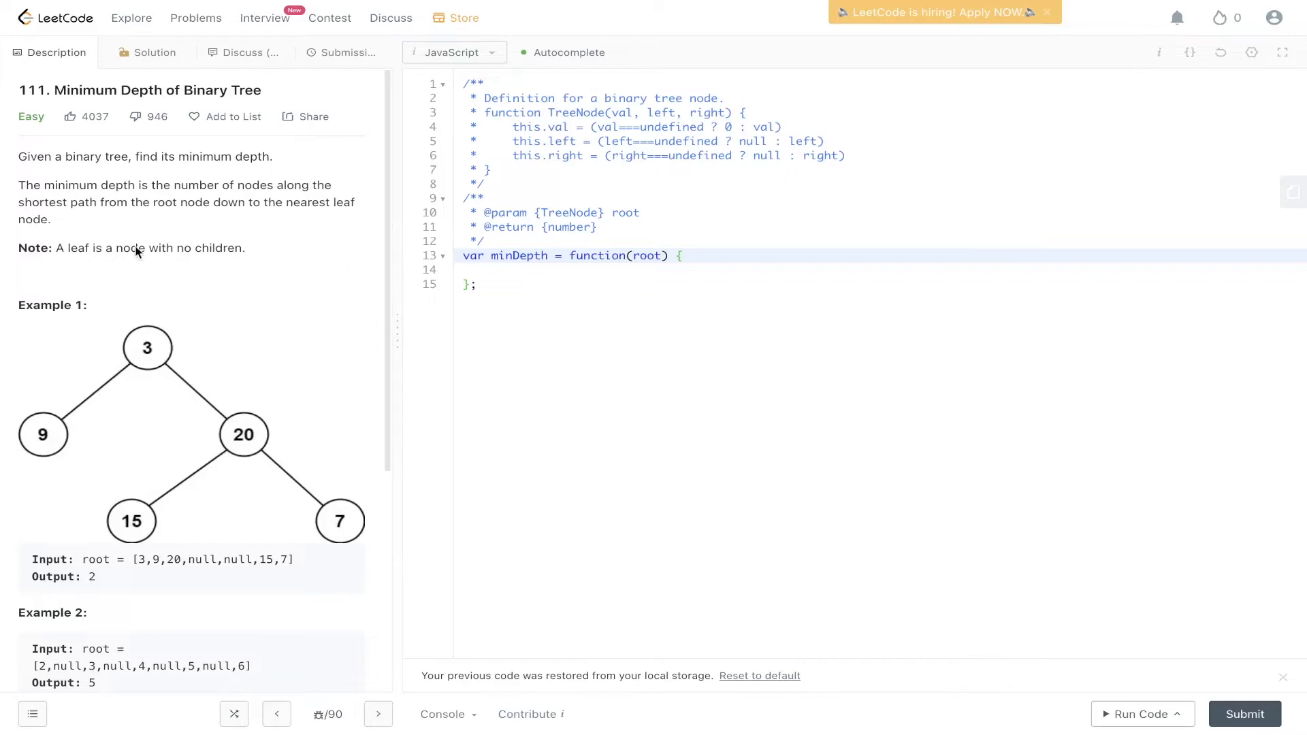
{"action": "mouse_move", "coordinate": [11, 531]}
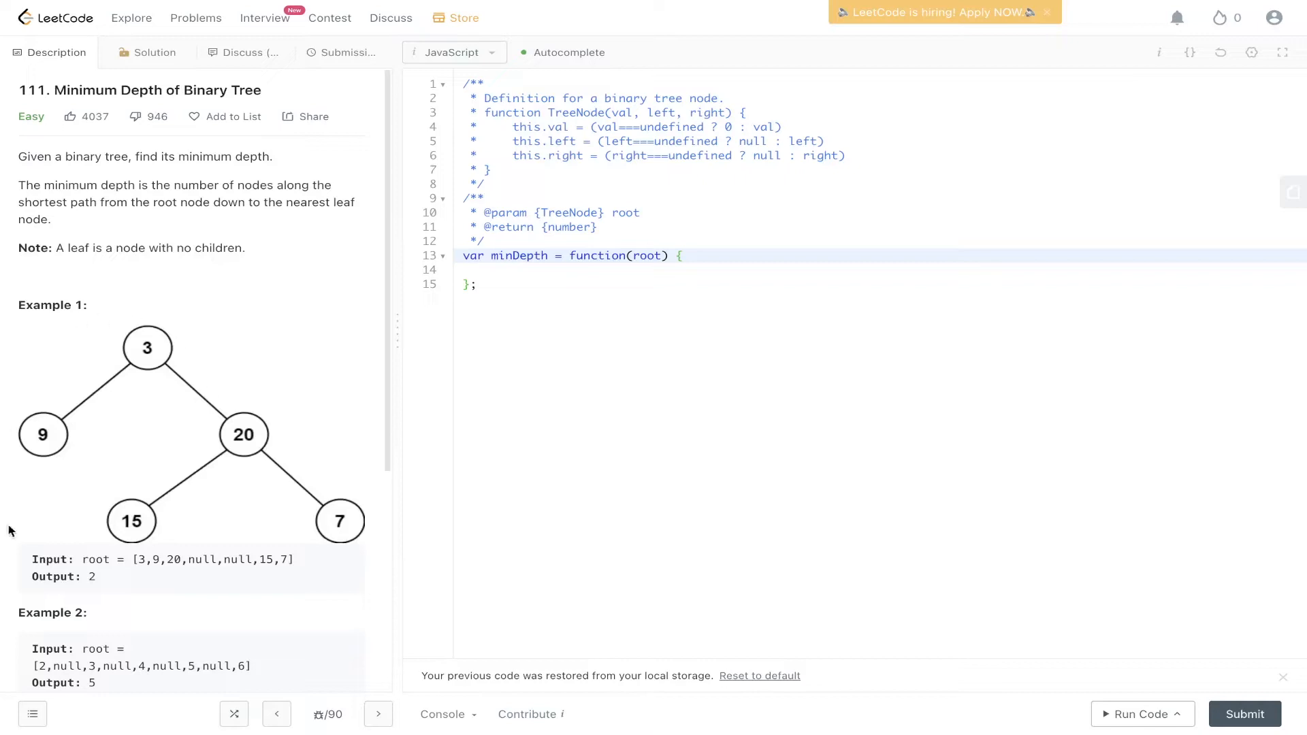
{"action": "mouse_move", "coordinate": [37, 459]}
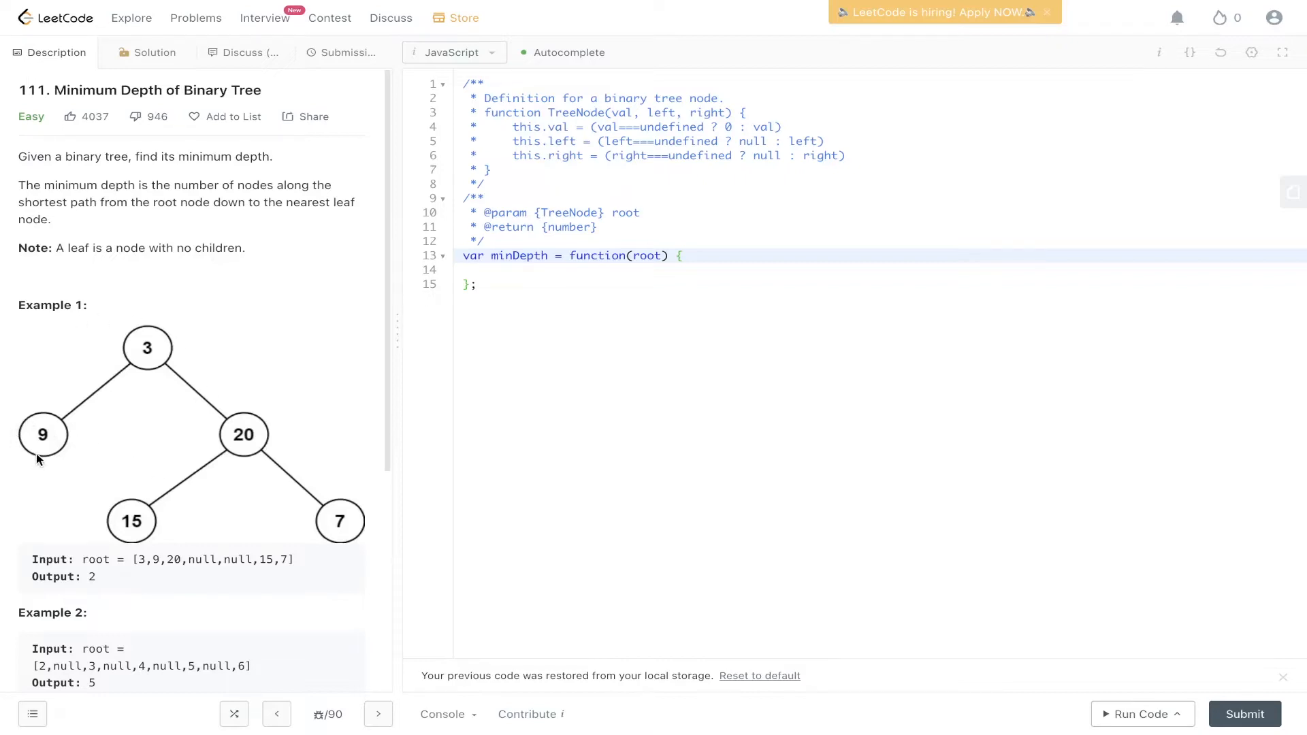
{"action": "mouse_move", "coordinate": [34, 476]}
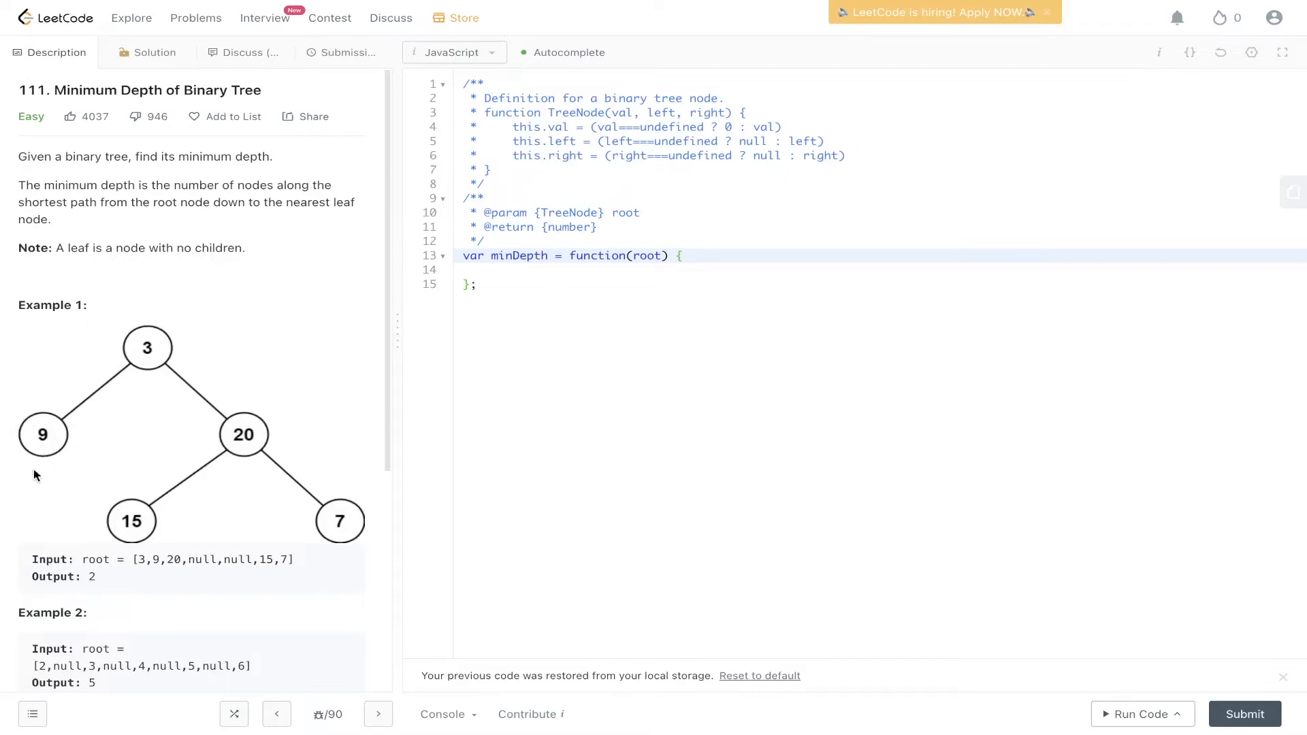
{"action": "mouse_move", "coordinate": [71, 438]}
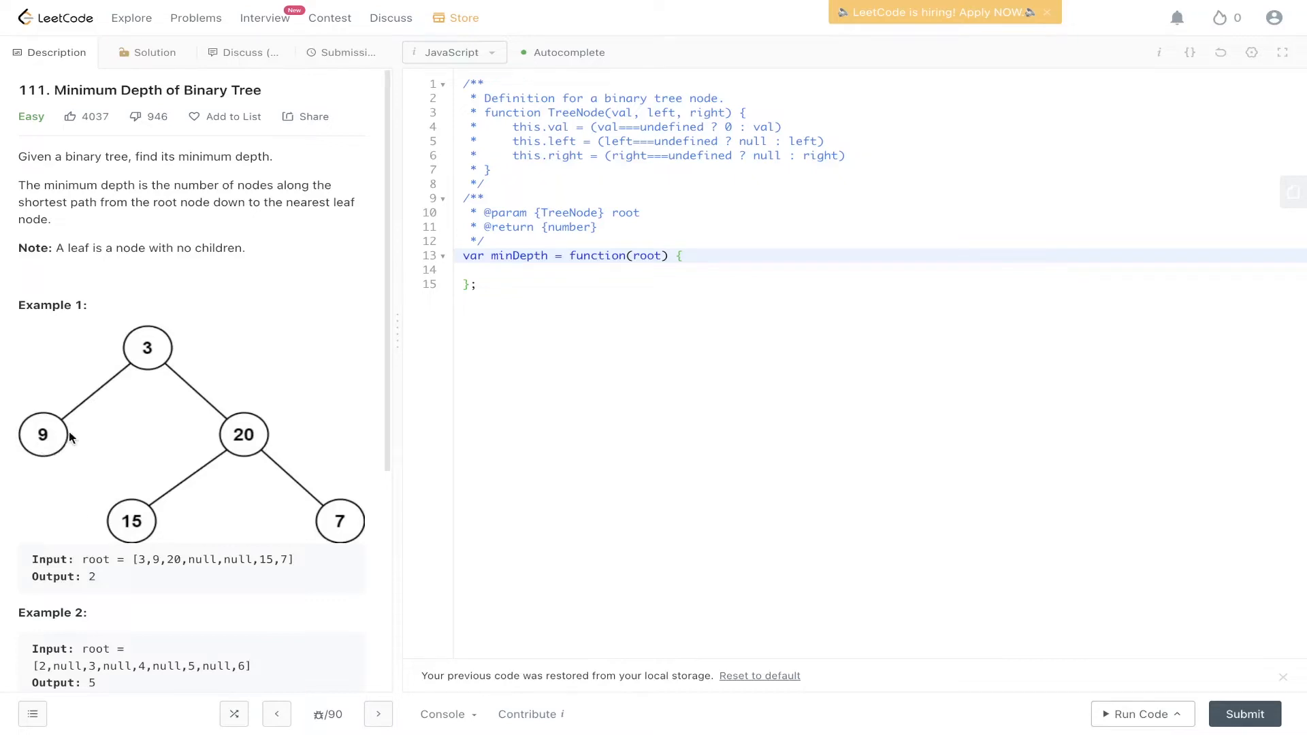
{"action": "mouse_move", "coordinate": [216, 366]}
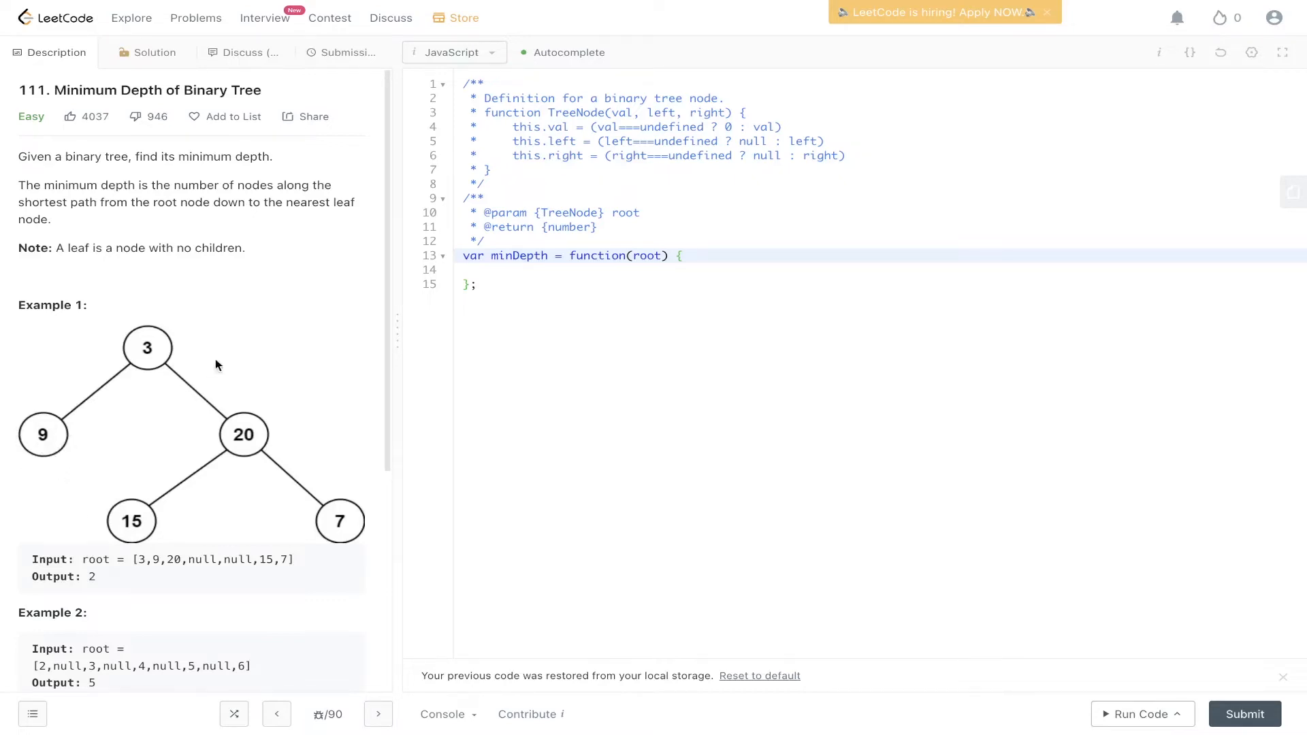
{"action": "mouse_move", "coordinate": [18, 467]}
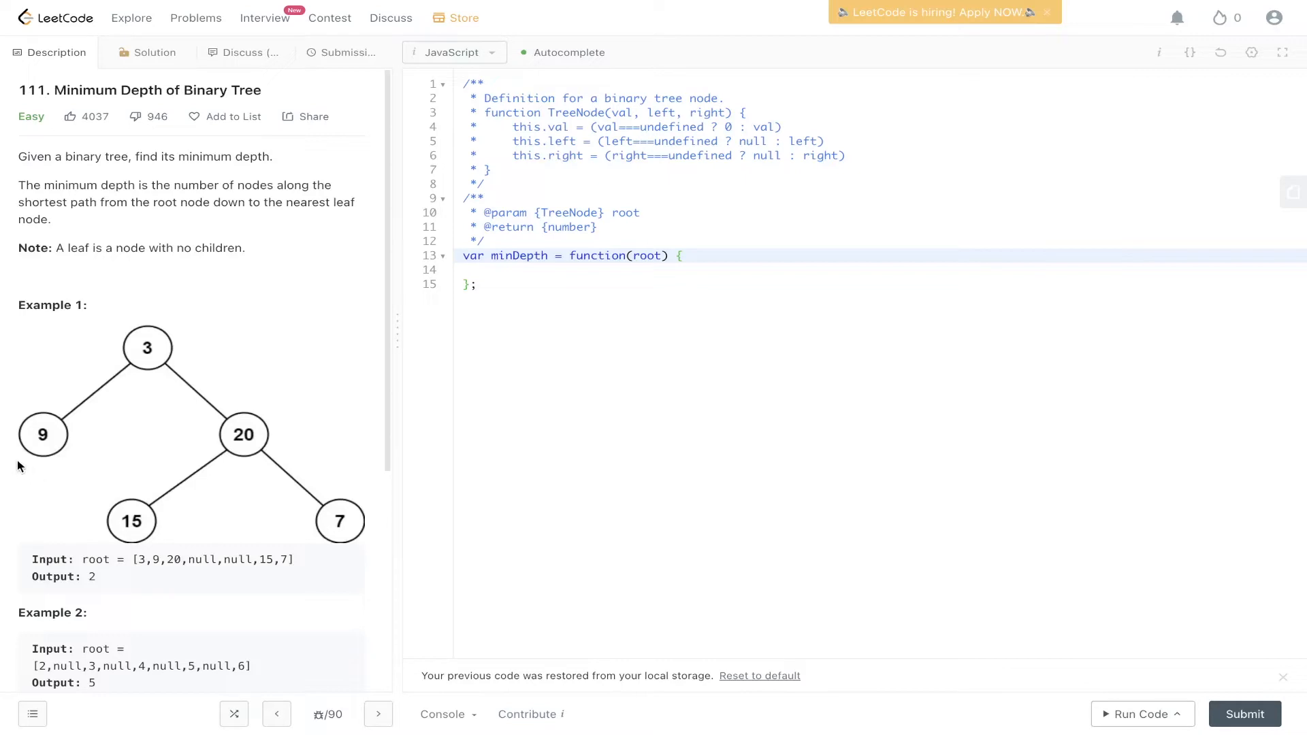
{"action": "mouse_move", "coordinate": [9, 439]}
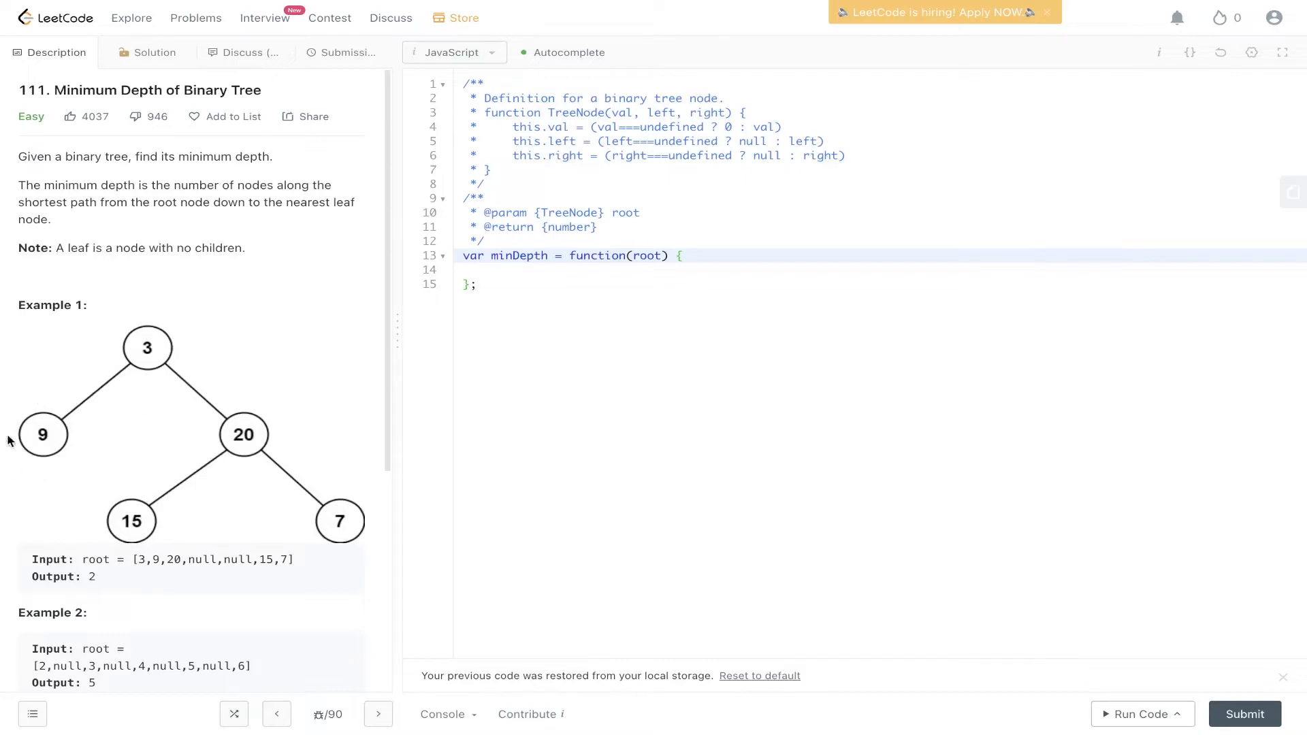
{"action": "mouse_move", "coordinate": [115, 462]}
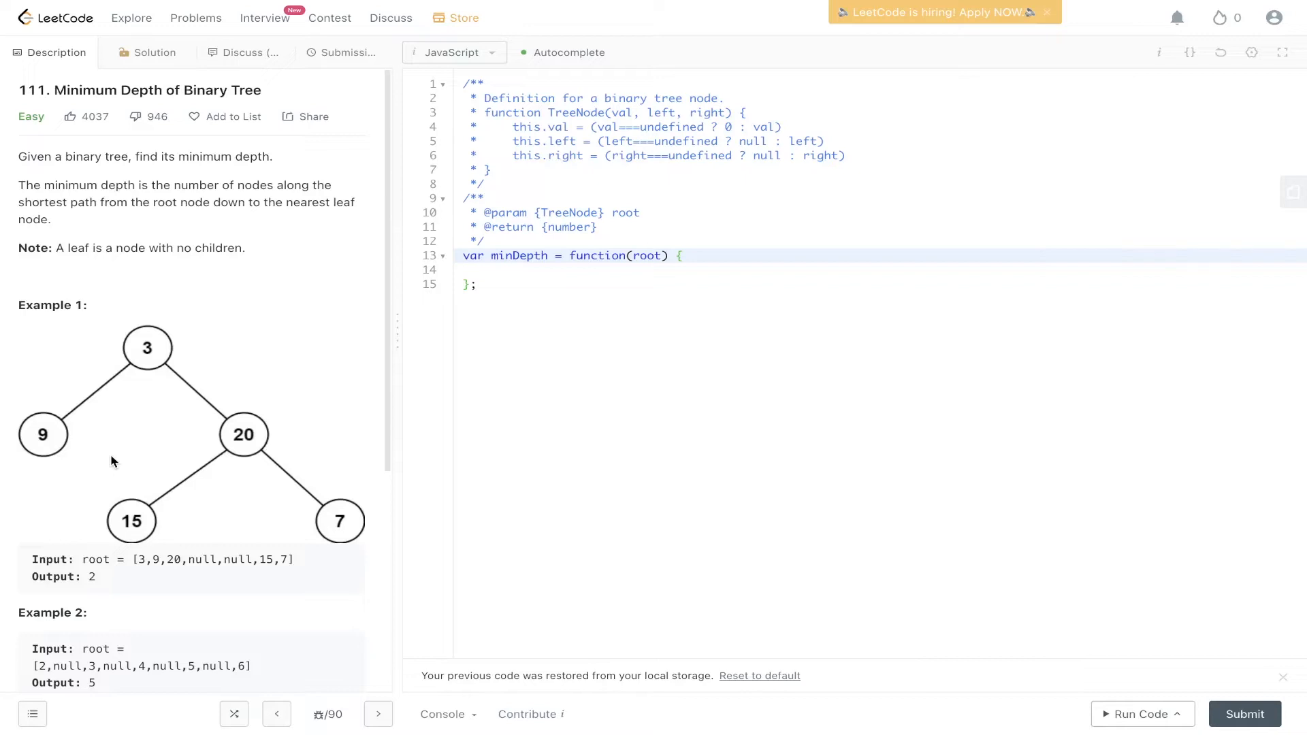
{"action": "mouse_move", "coordinate": [233, 117]}
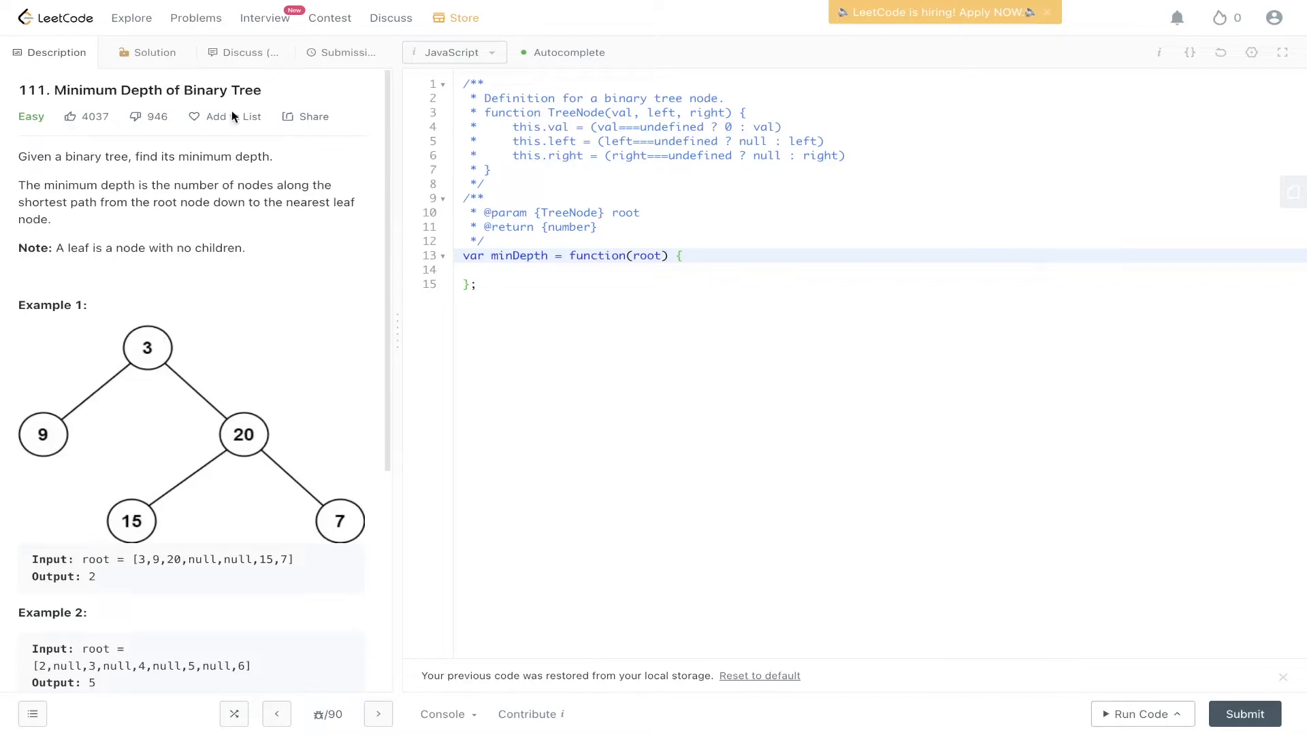
{"action": "mouse_move", "coordinate": [47, 469]}
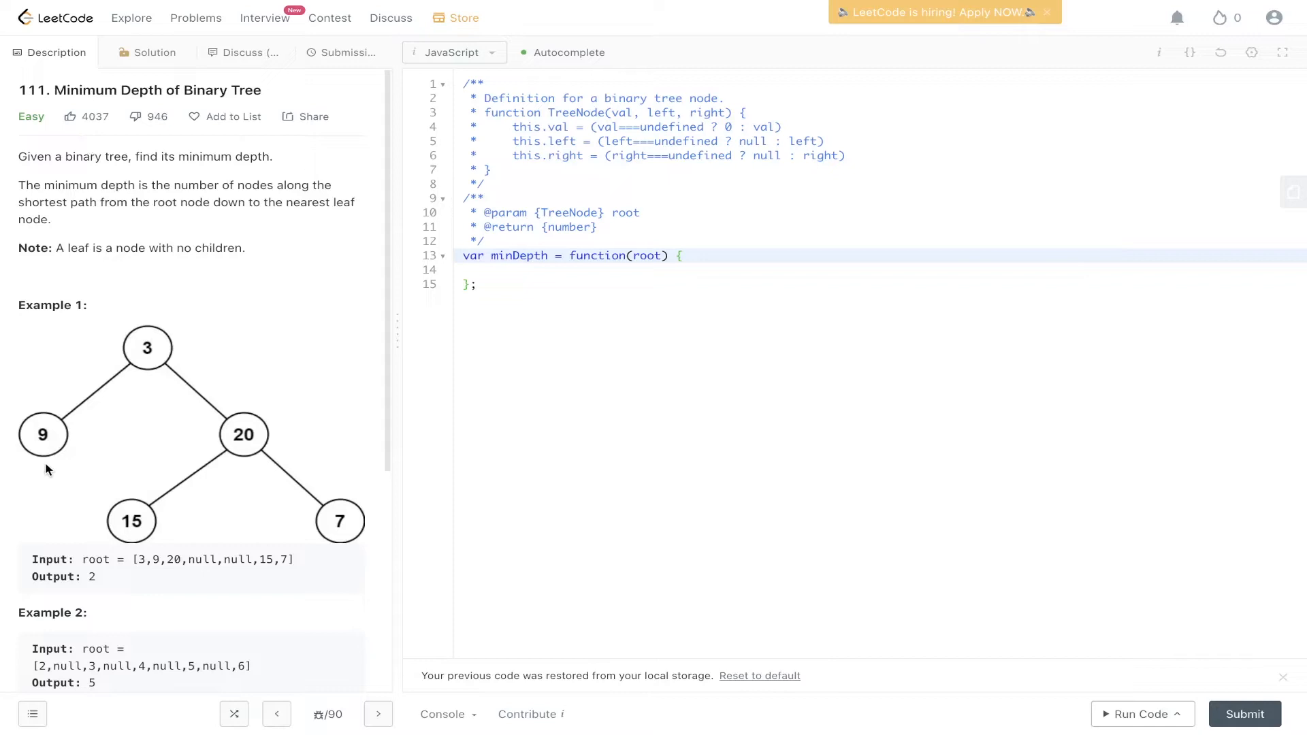
{"action": "mouse_move", "coordinate": [734, 394]}
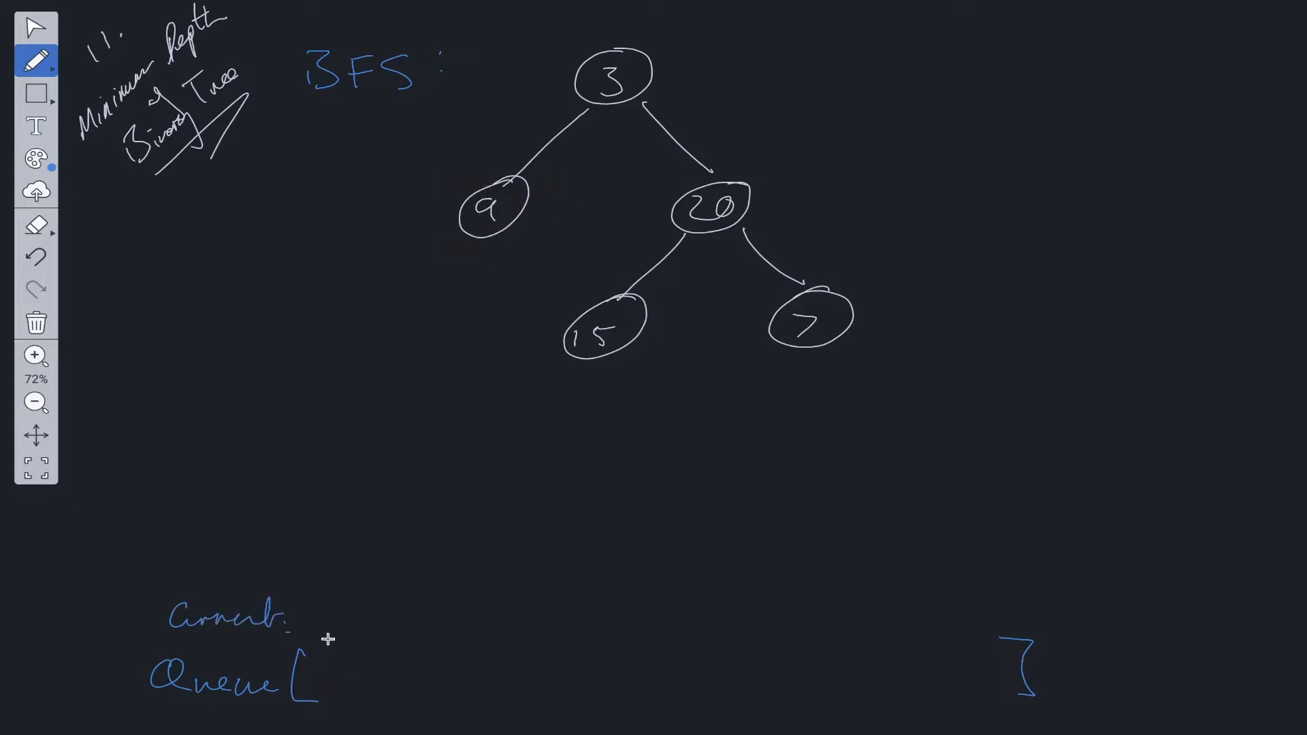
{"action": "mouse_move", "coordinate": [197, 517]}
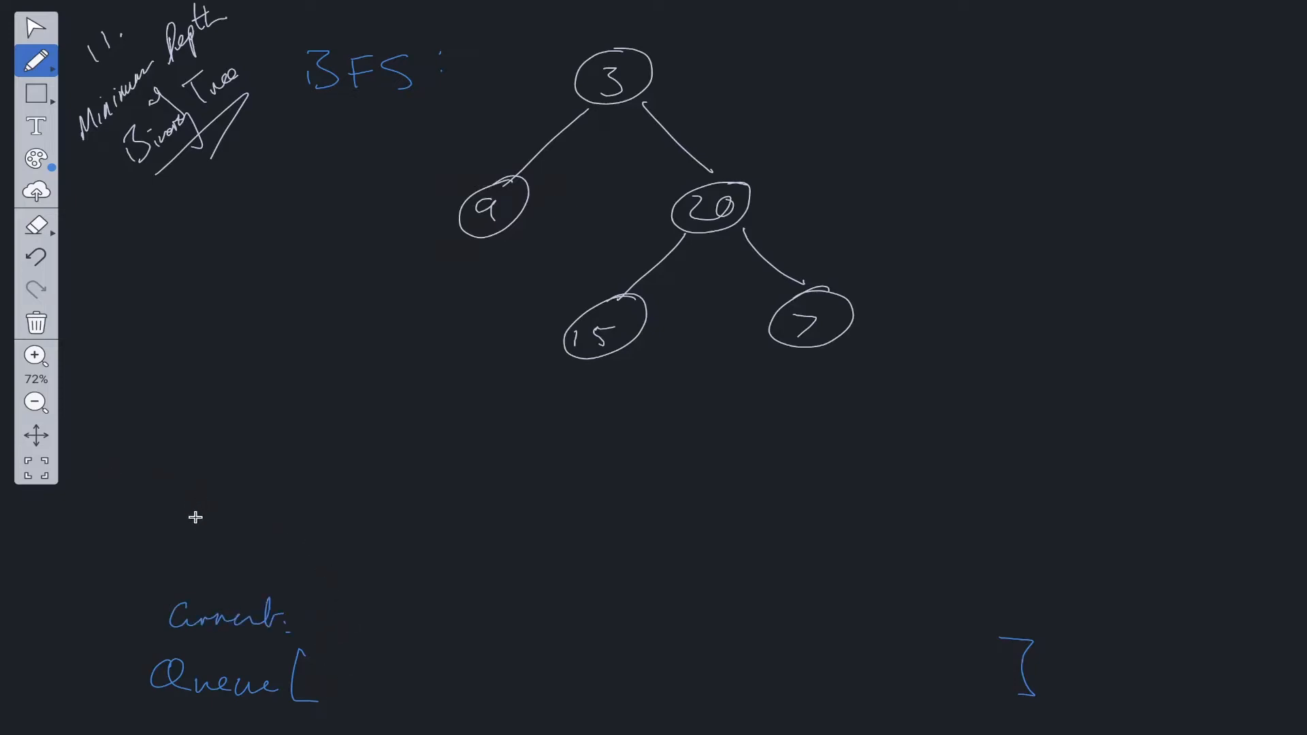
{"action": "mouse_move", "coordinate": [175, 554]}
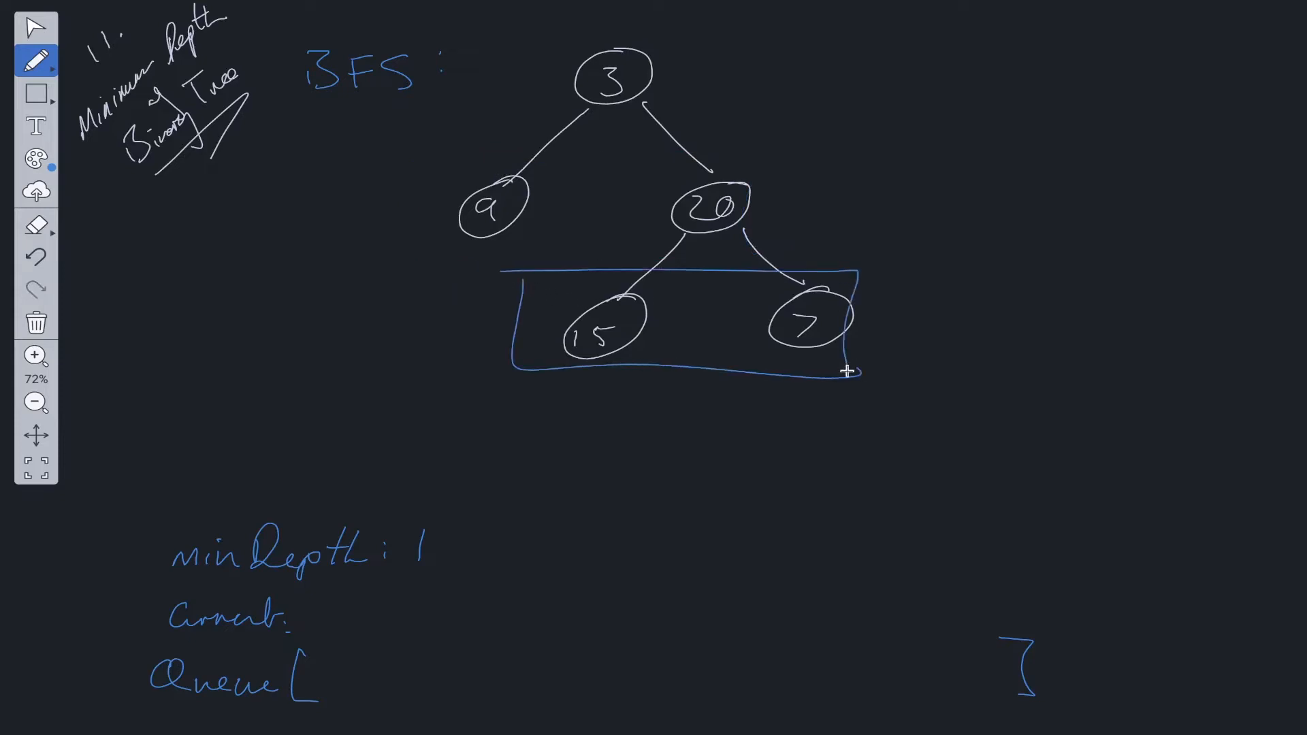
Step: Write the 'minDepth : 1' note above Current and Queue on the whiteboard
{"action": "left_click", "coordinate": [35, 255]}
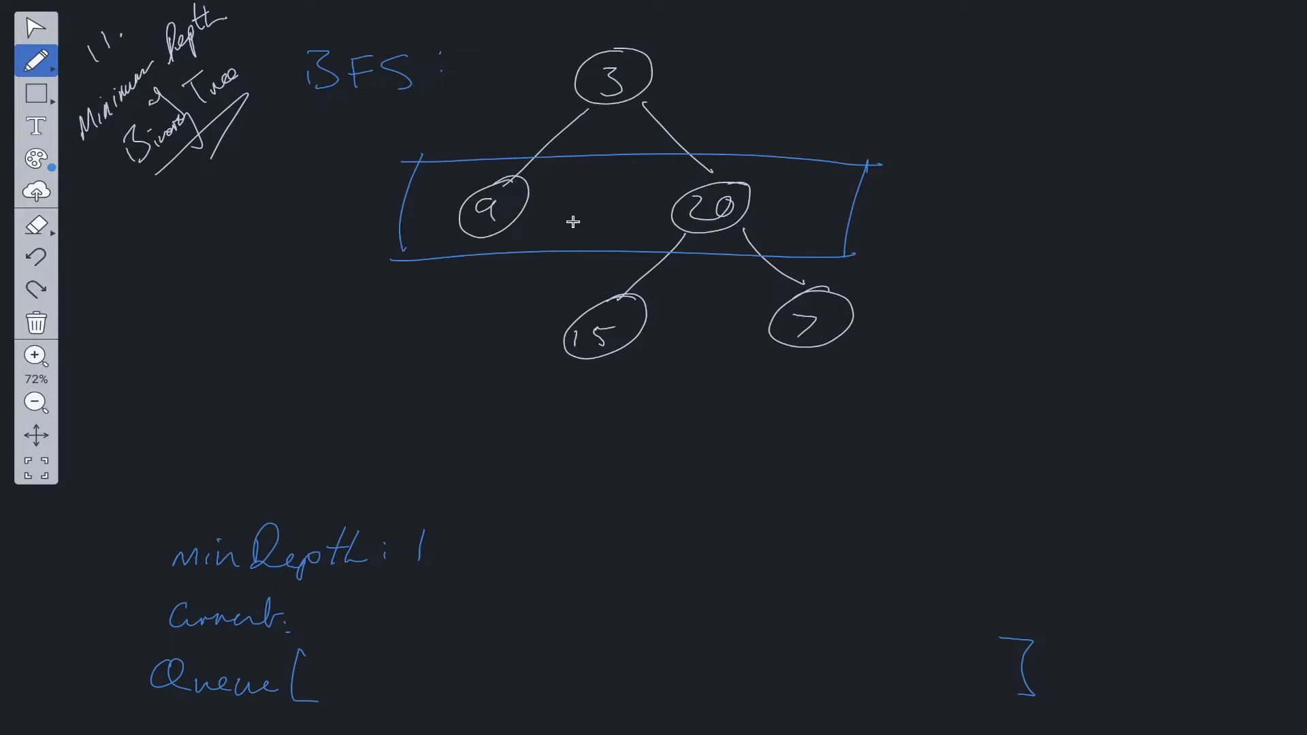
{"action": "mouse_move", "coordinate": [506, 260]}
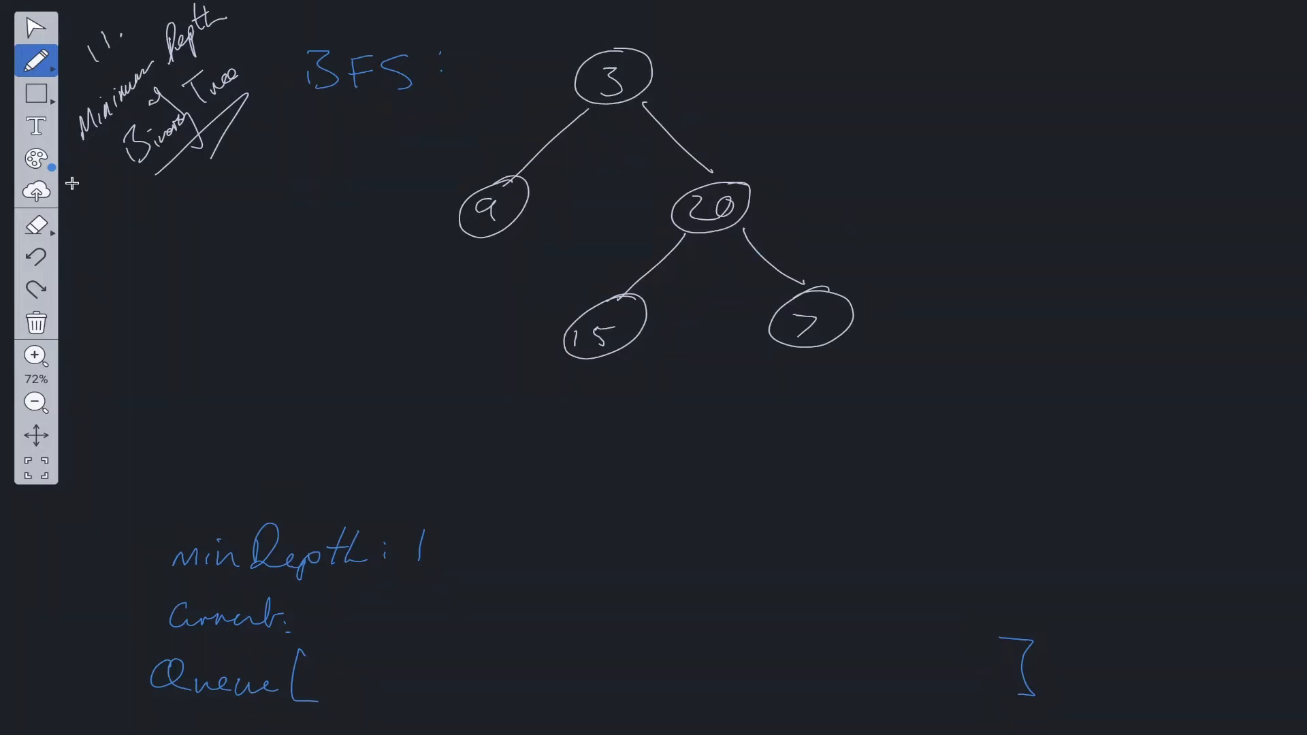
Step: Box root node 3 in red as the first BFS level
{"action": "left_click_drag", "start_coordinate": [550, 37], "coordinate": [691, 108]}
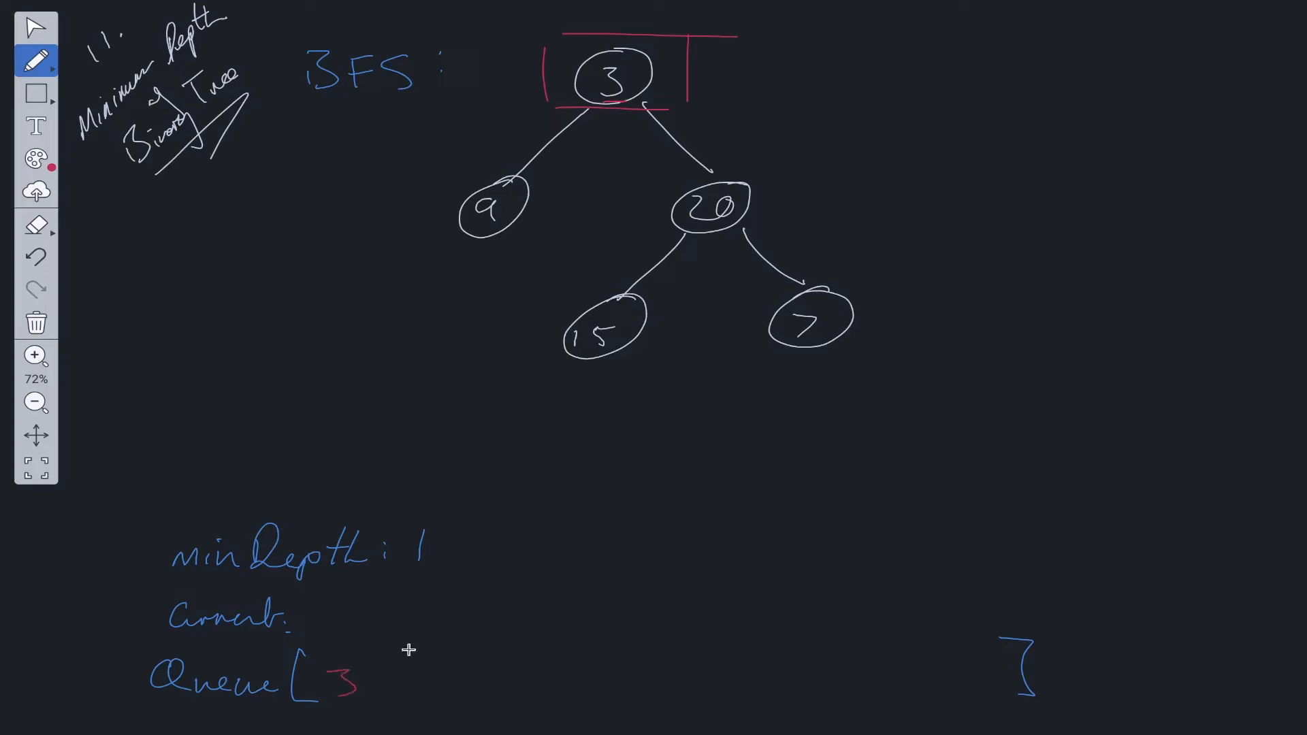
{"action": "mouse_move", "coordinate": [697, 77]}
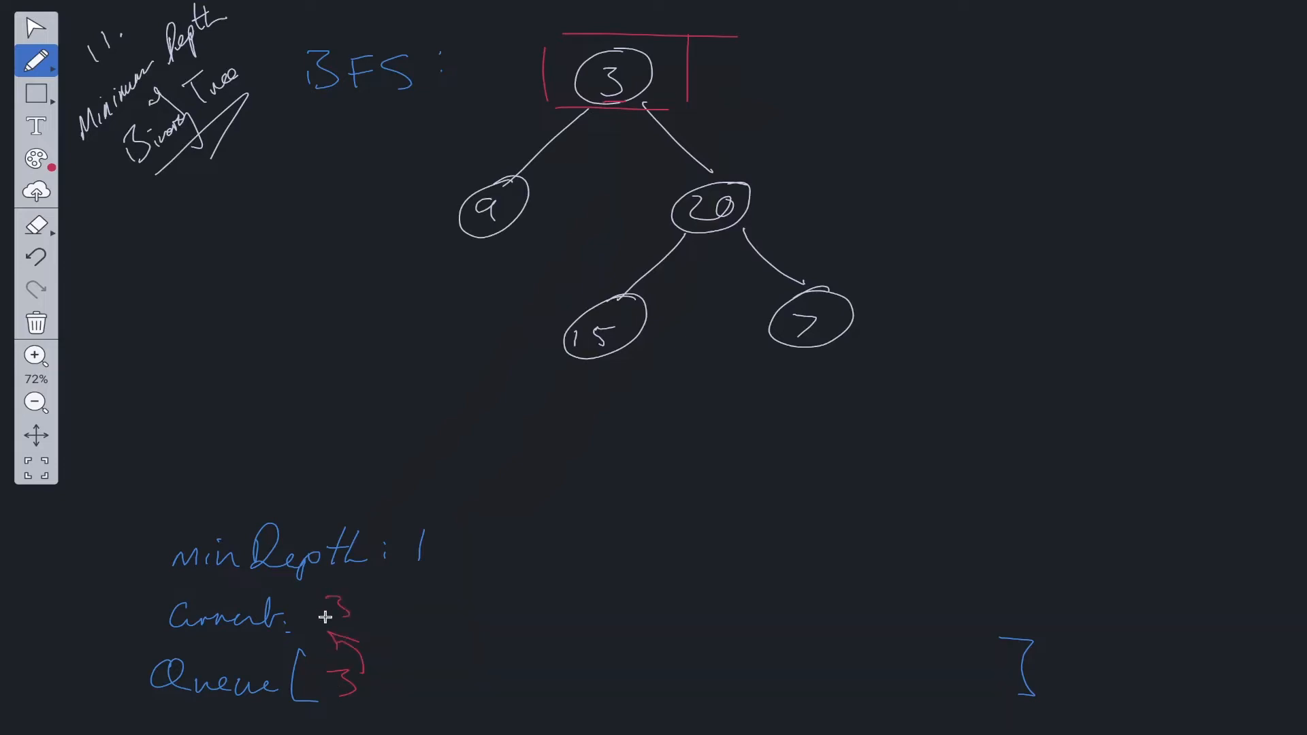
{"action": "mouse_move", "coordinate": [461, 441]}
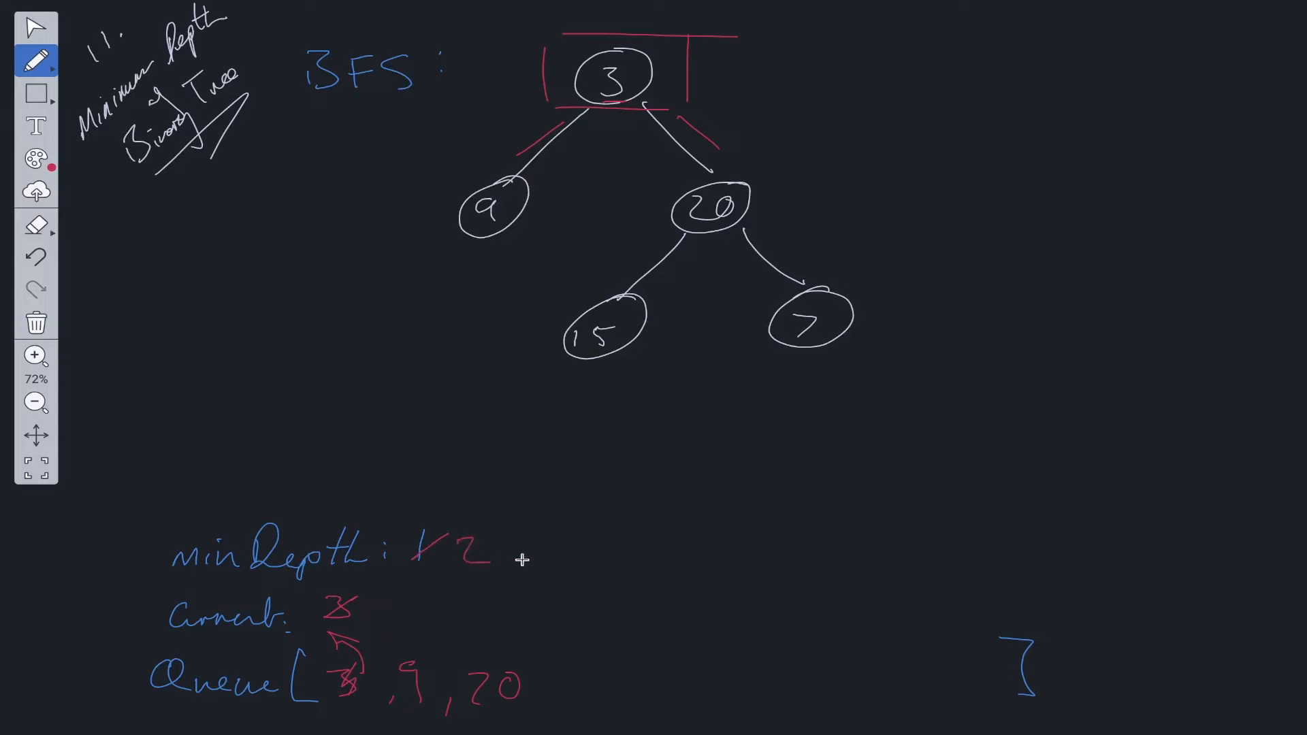
{"action": "mouse_move", "coordinate": [260, 573]}
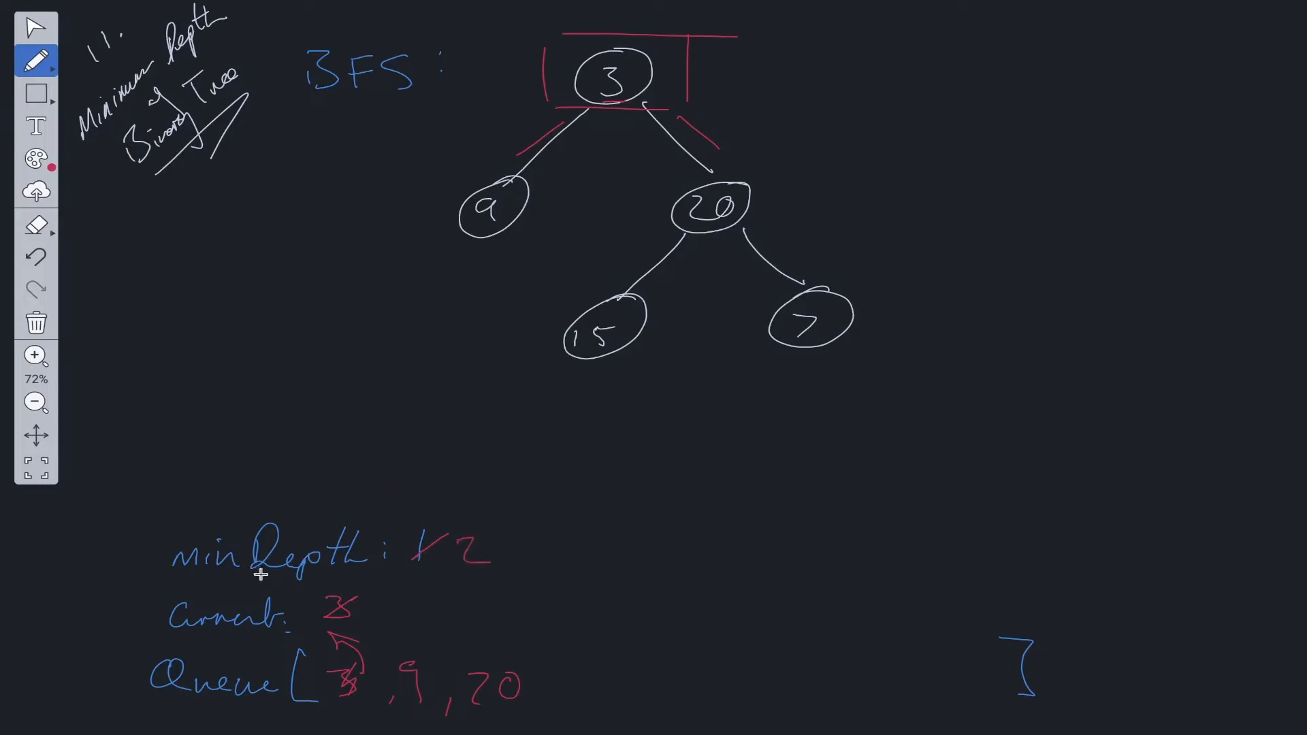
{"action": "mouse_move", "coordinate": [586, 50]}
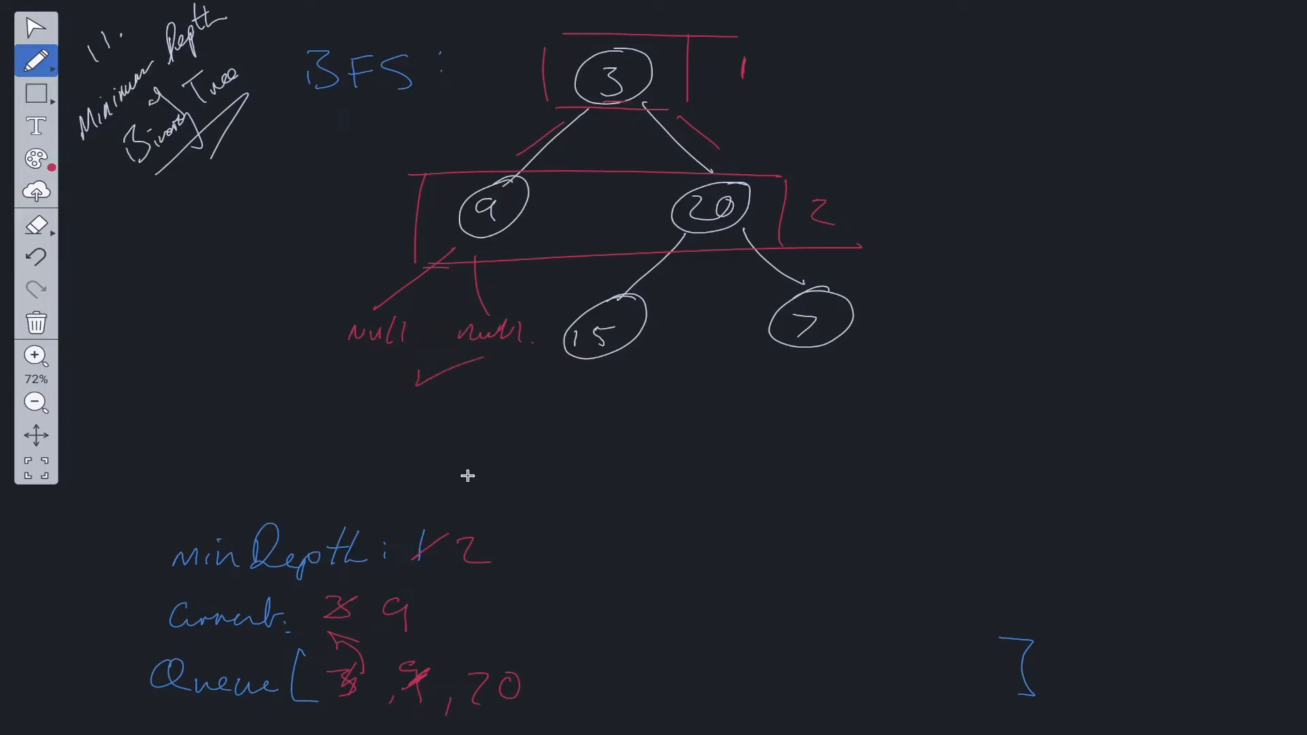
{"action": "mouse_move", "coordinate": [328, 381]}
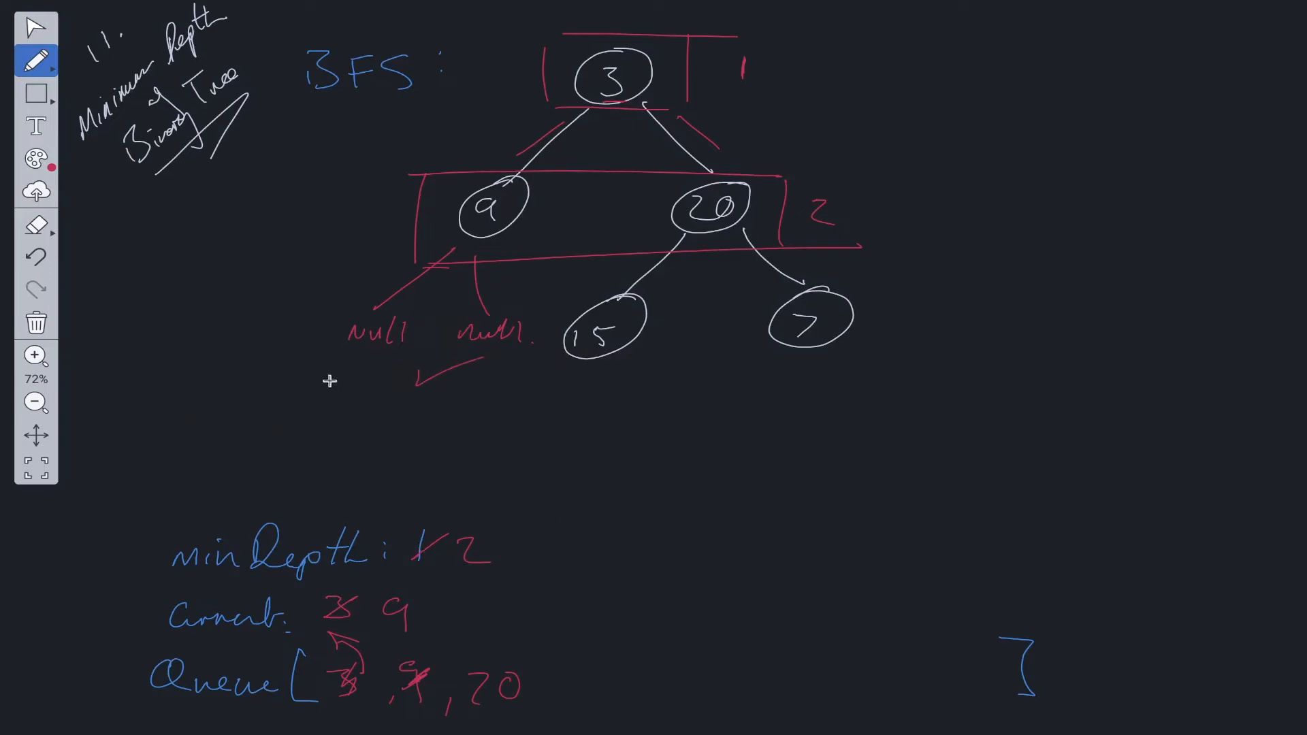
{"action": "left_click", "coordinate": [35, 159]}
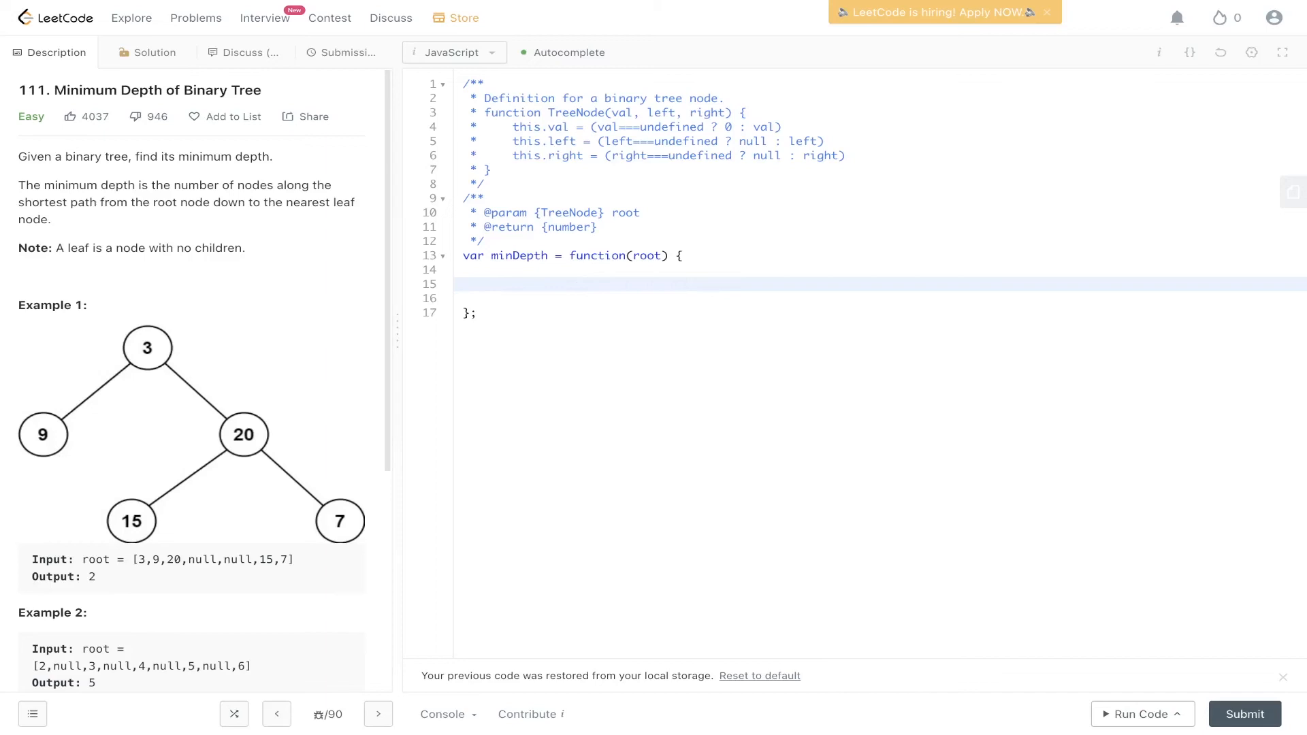
Step: Add the null-root check returning 0, then declare minDepth = 1 and queue = [root]
{"action": "type", "text": "if(root =="}
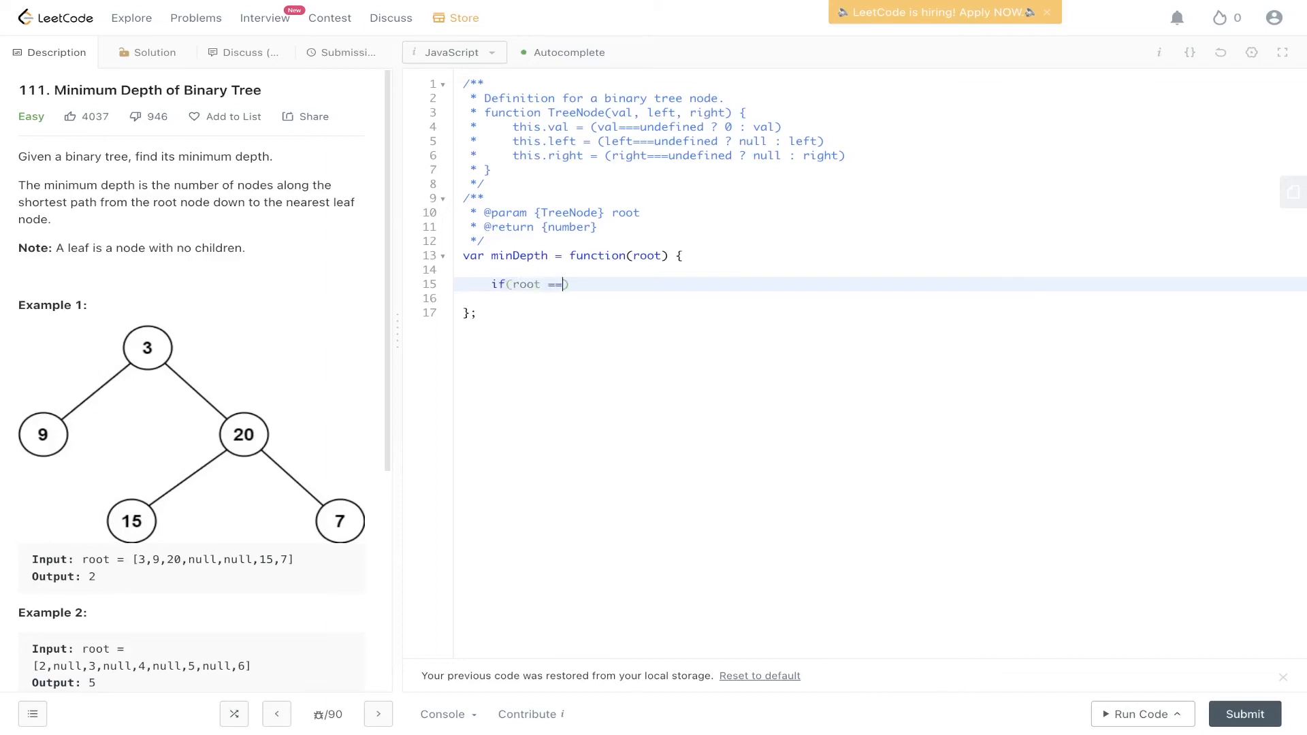
{"action": "type", "text": "= null"}
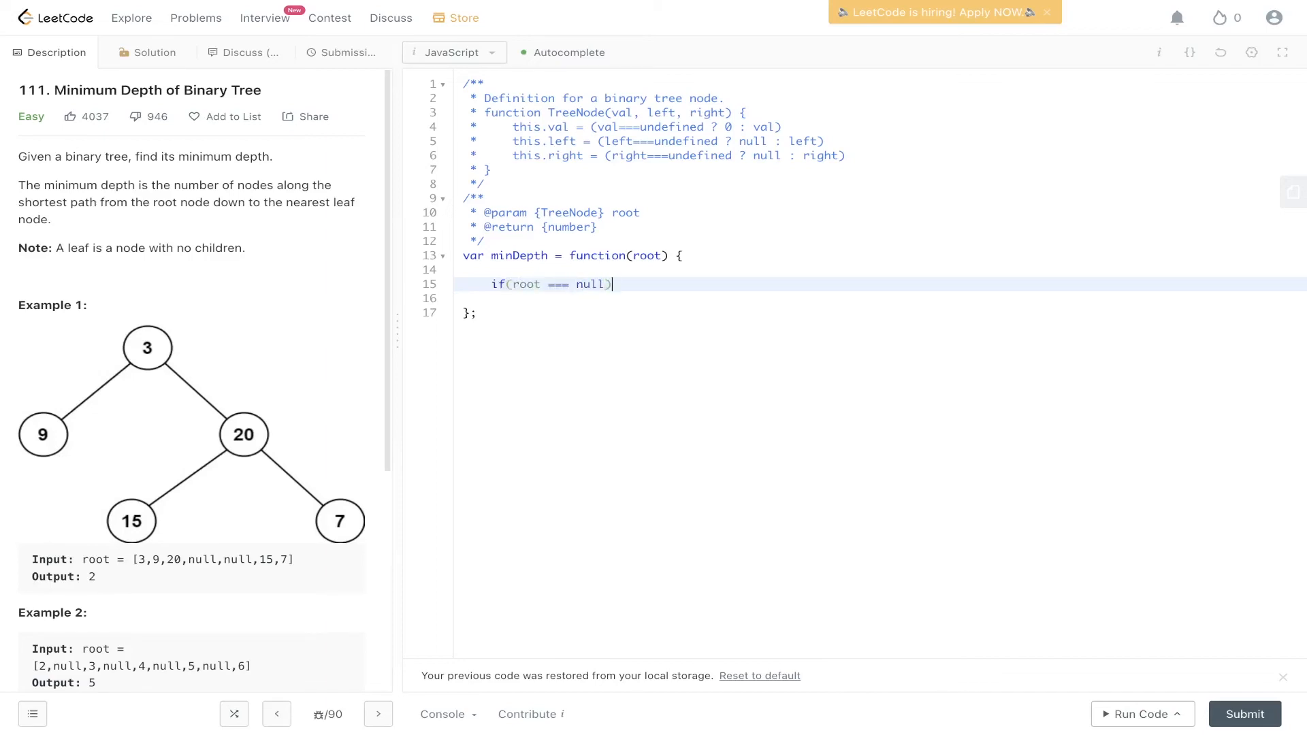
{"action": "type", "text": "return 0;"}
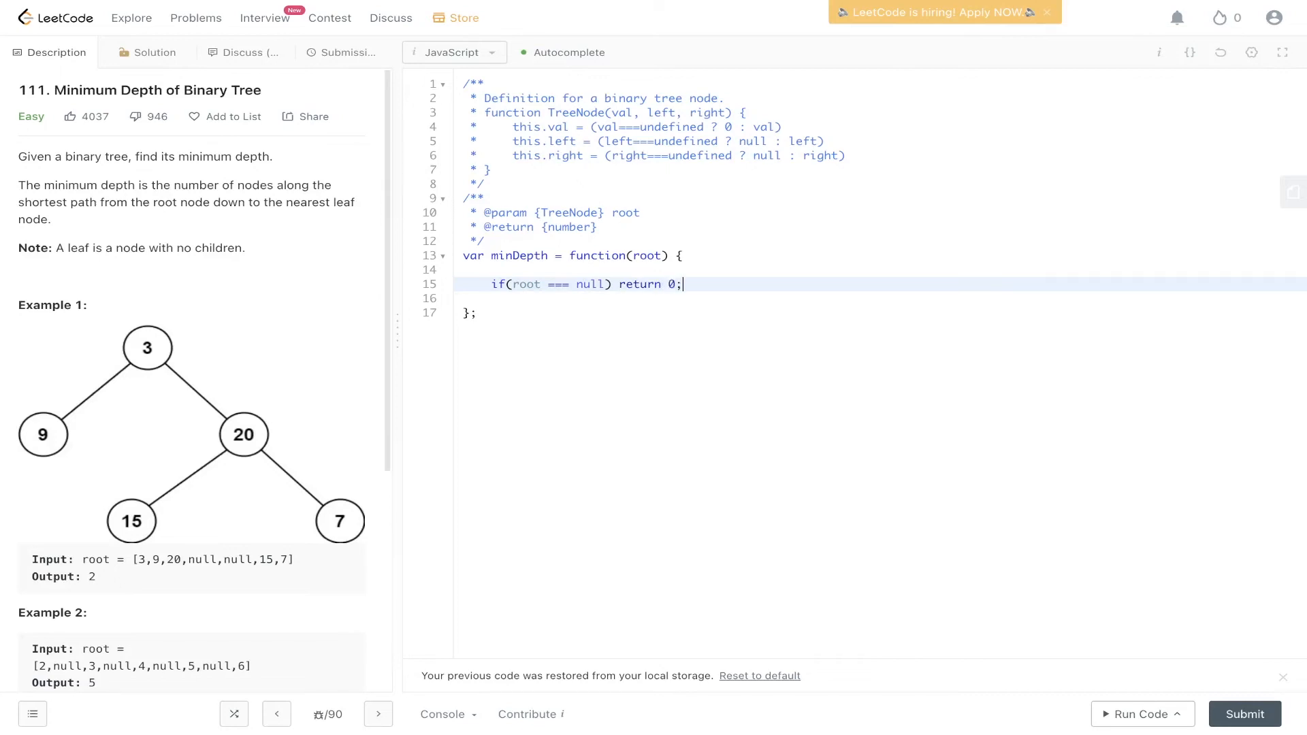
{"action": "key", "text": "enter"}
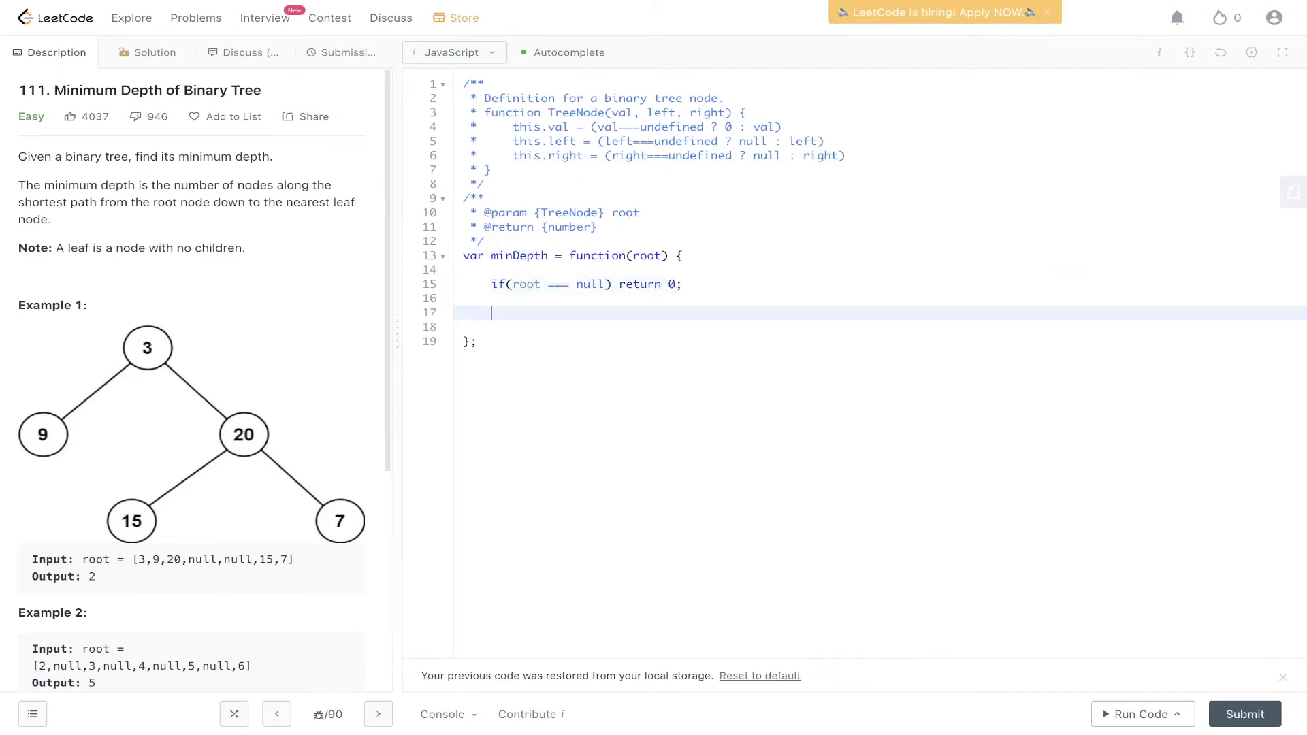
{"action": "type", "text": "let"}
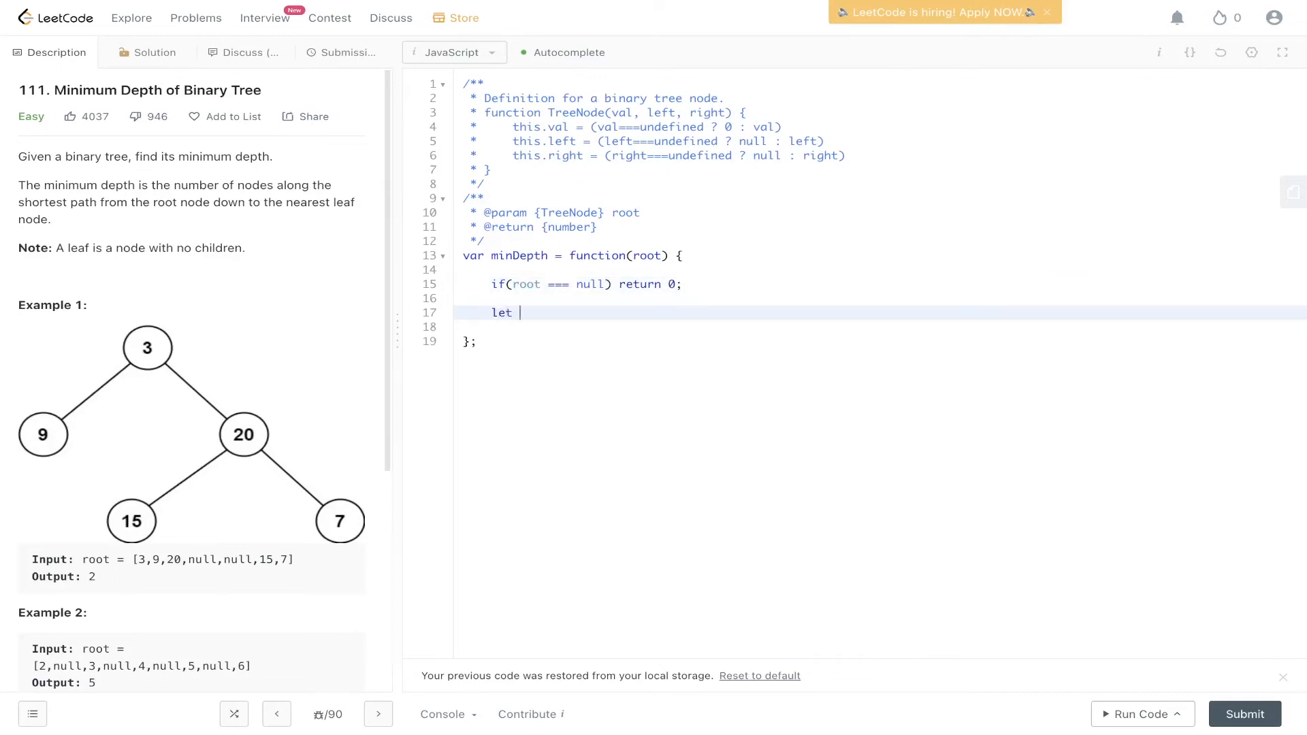
{"action": "type", "text": "minDepth"}
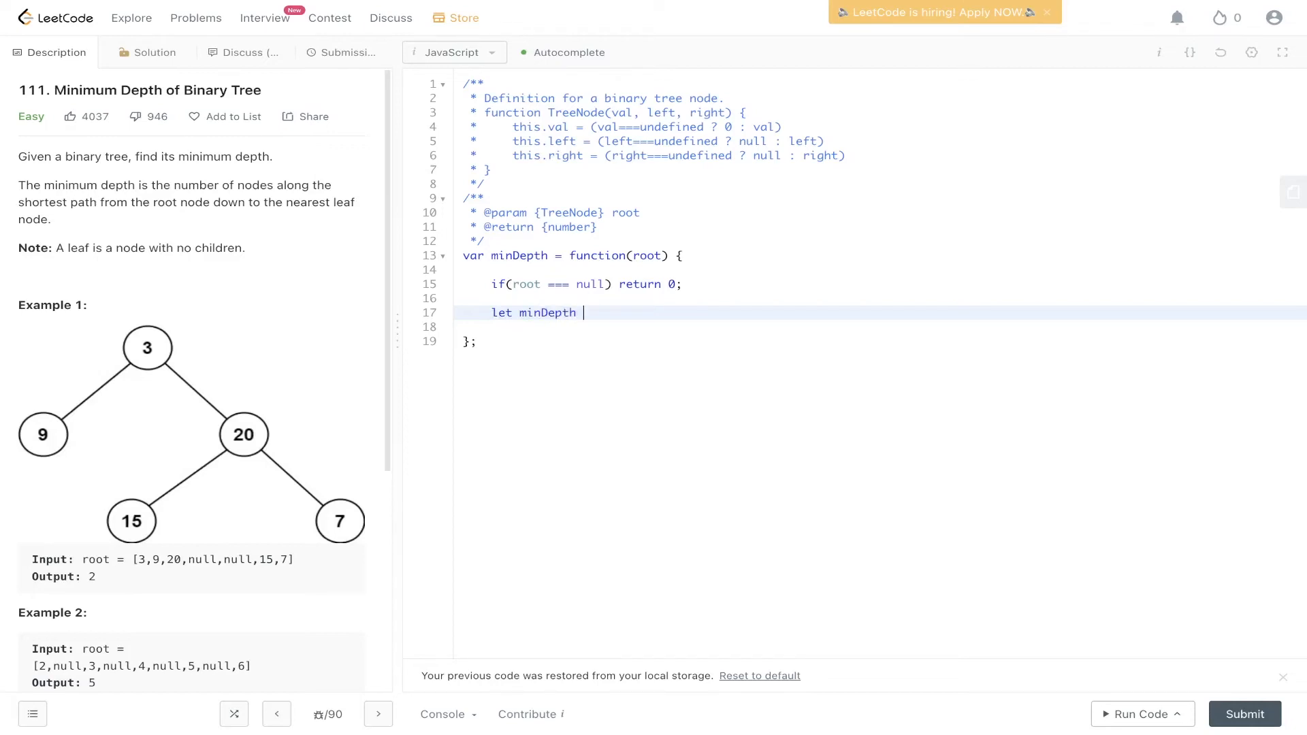
{"action": "type", "text": "= 1;"}
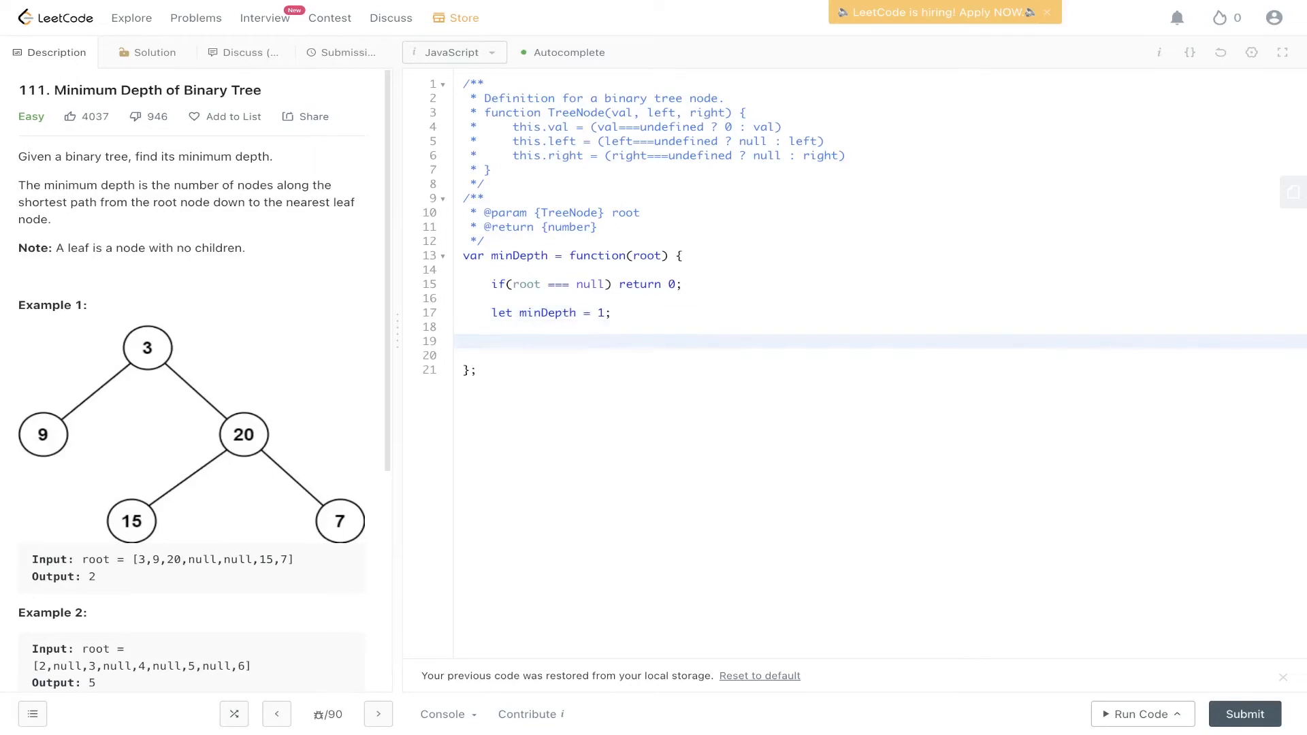
{"action": "type", "text": "let qu"}
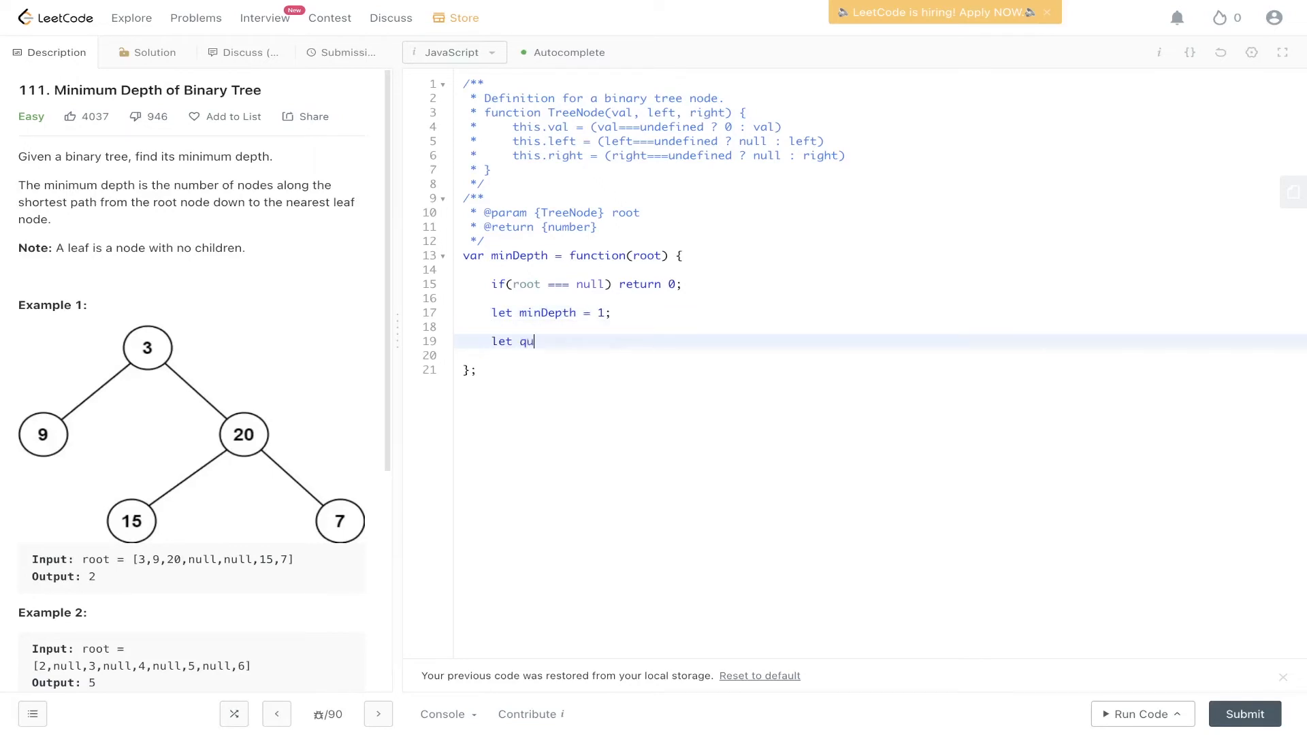
{"action": "type", "text": "eue = [ro"}
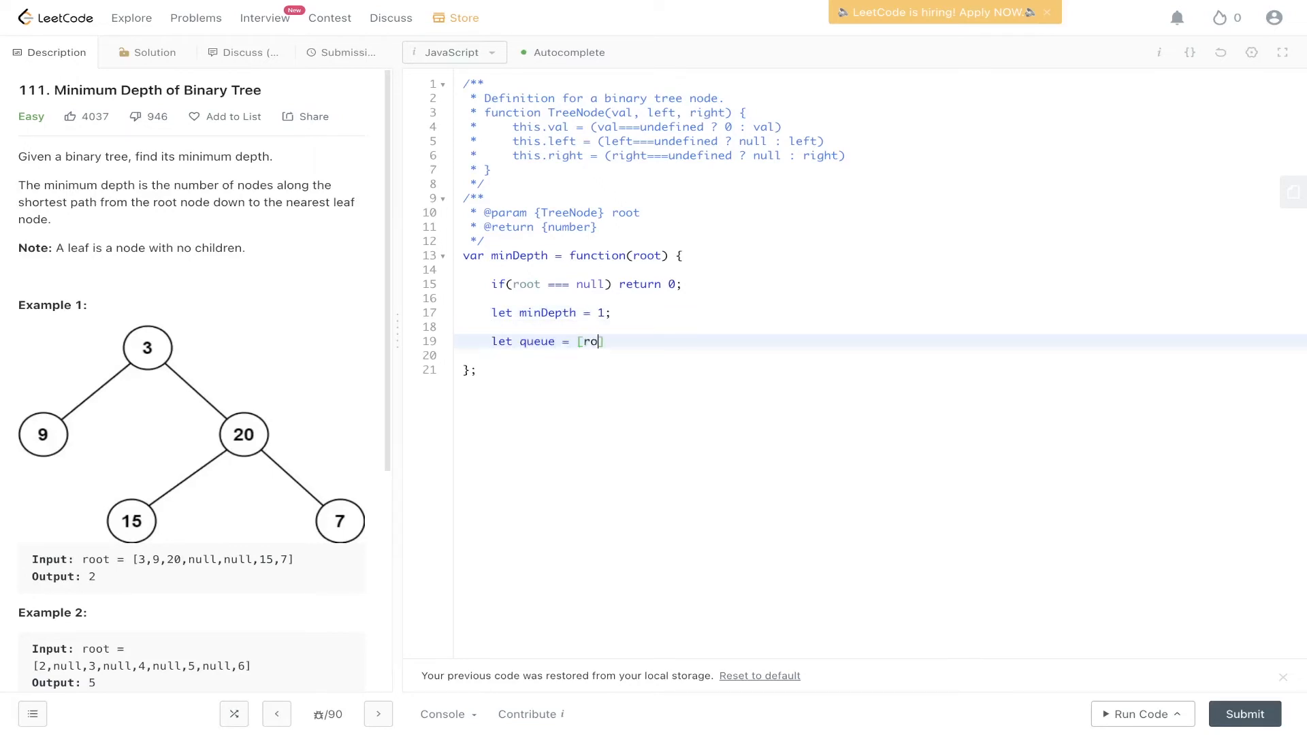
{"action": "type", "text": "ot];"}
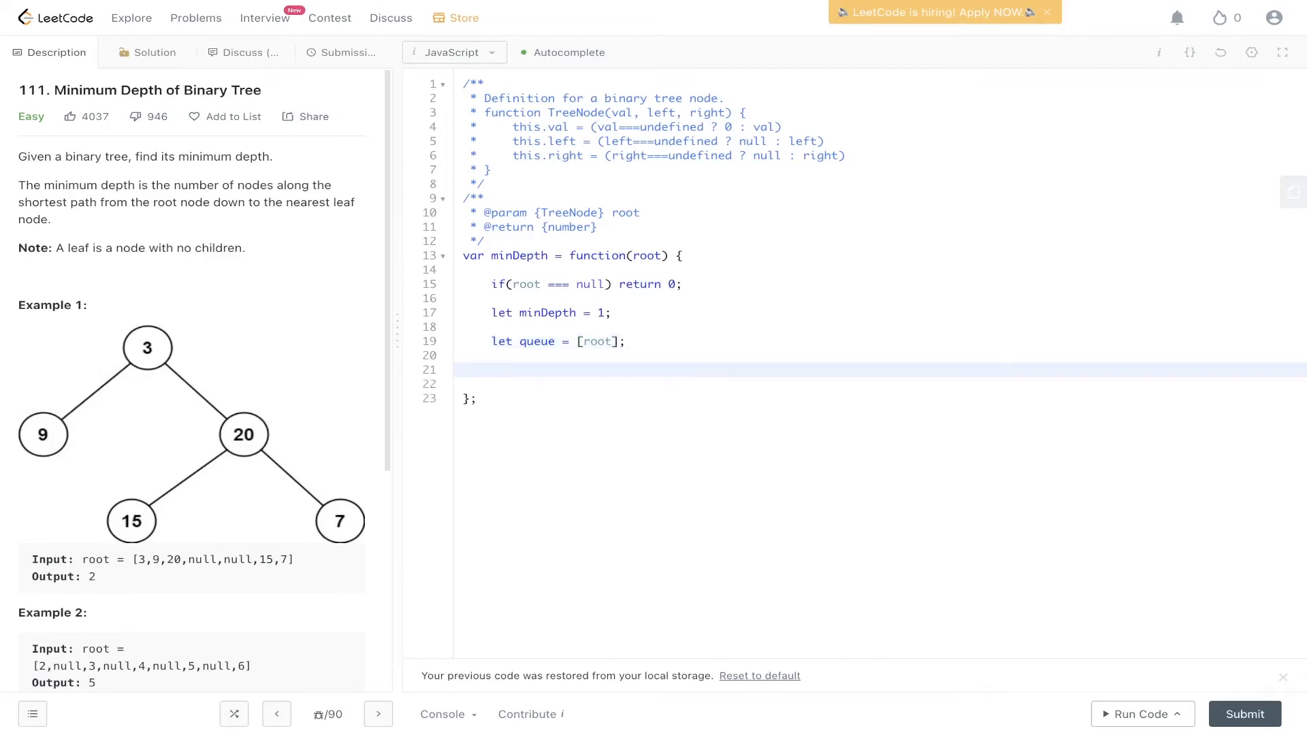
{"action": "type", "text": "//"}
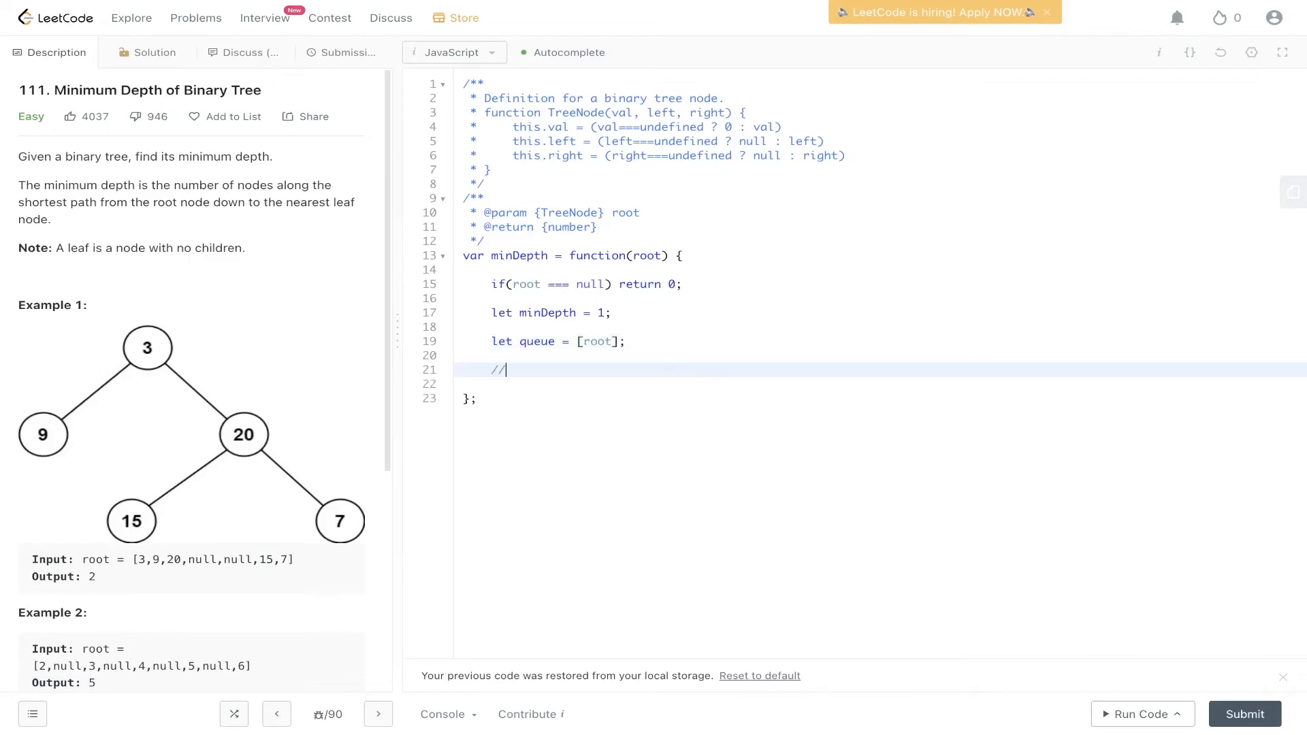
{"action": "type", "text": "bfs"}
{"action": "type", "text": "while(queue.length){"}
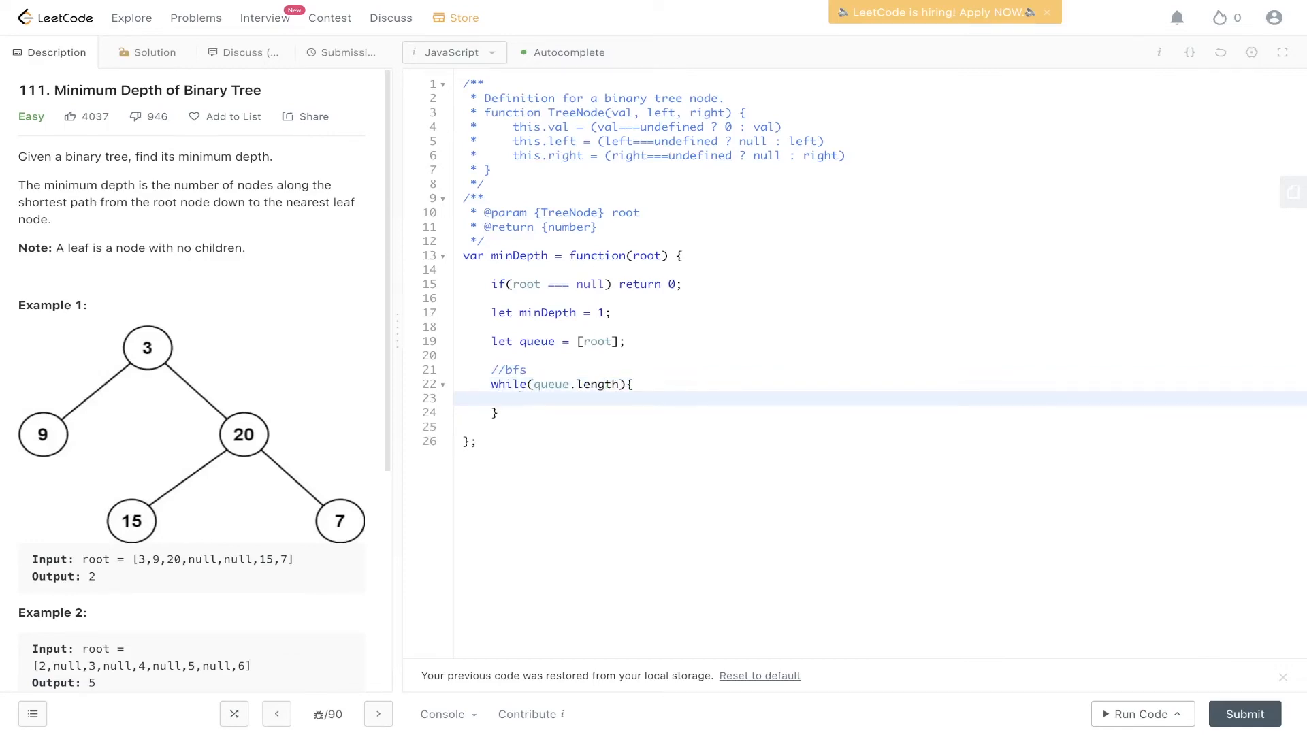
Step: Store levelSize from the queue and start an inner while(levelSize){} loop
{"action": "left_click", "coordinate": [520, 397]}
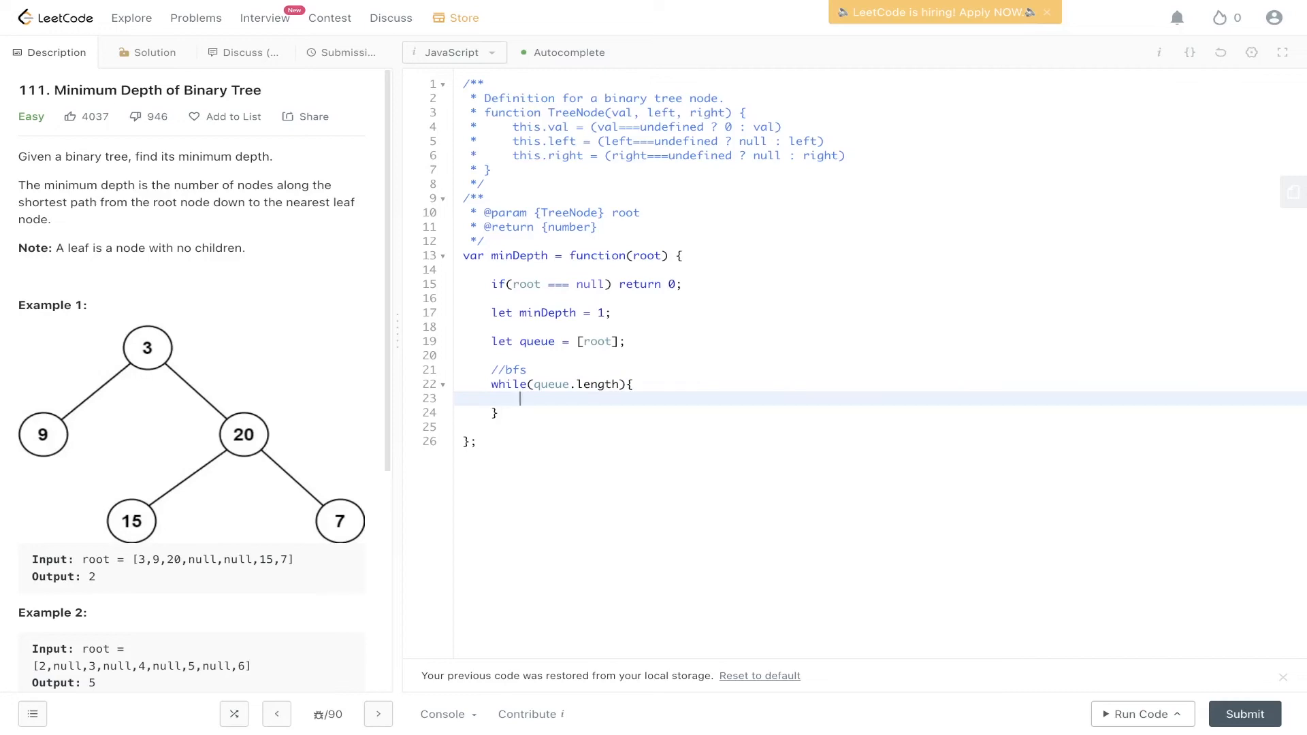
{"action": "type", "text": "l"}
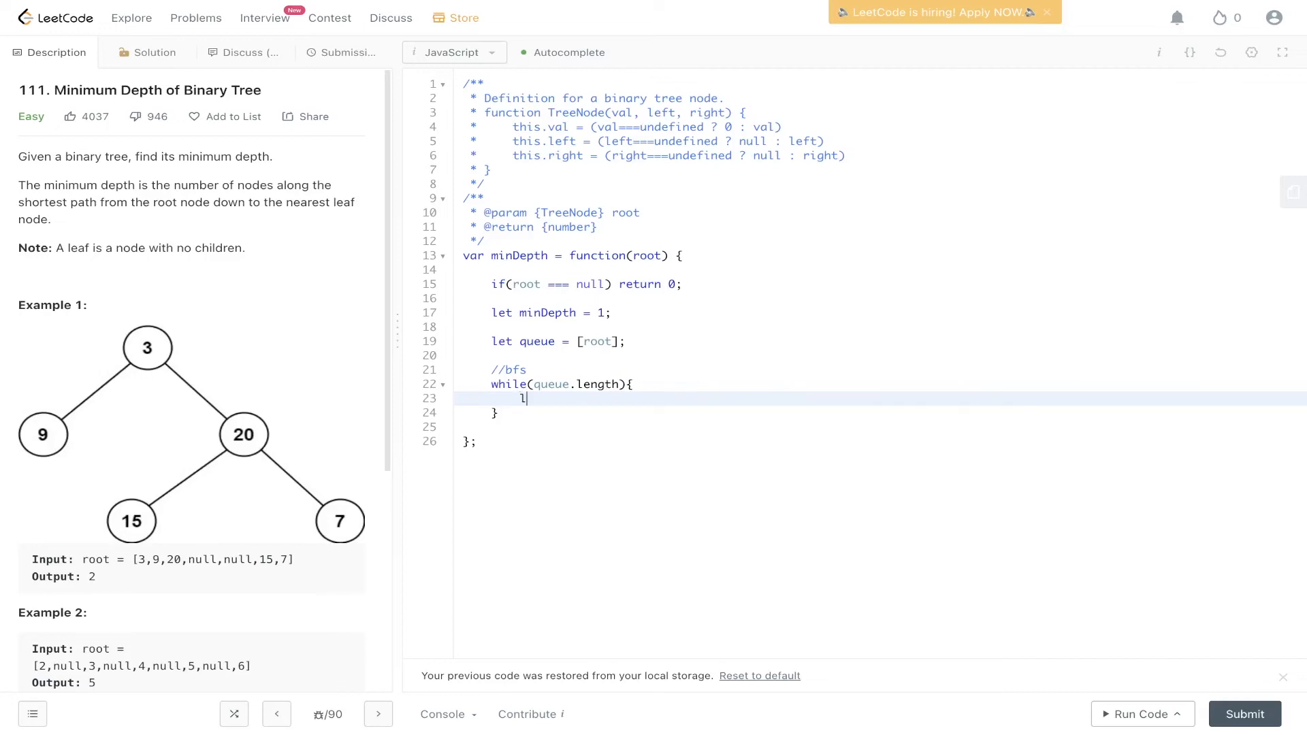
{"action": "type", "text": "et level lev"}
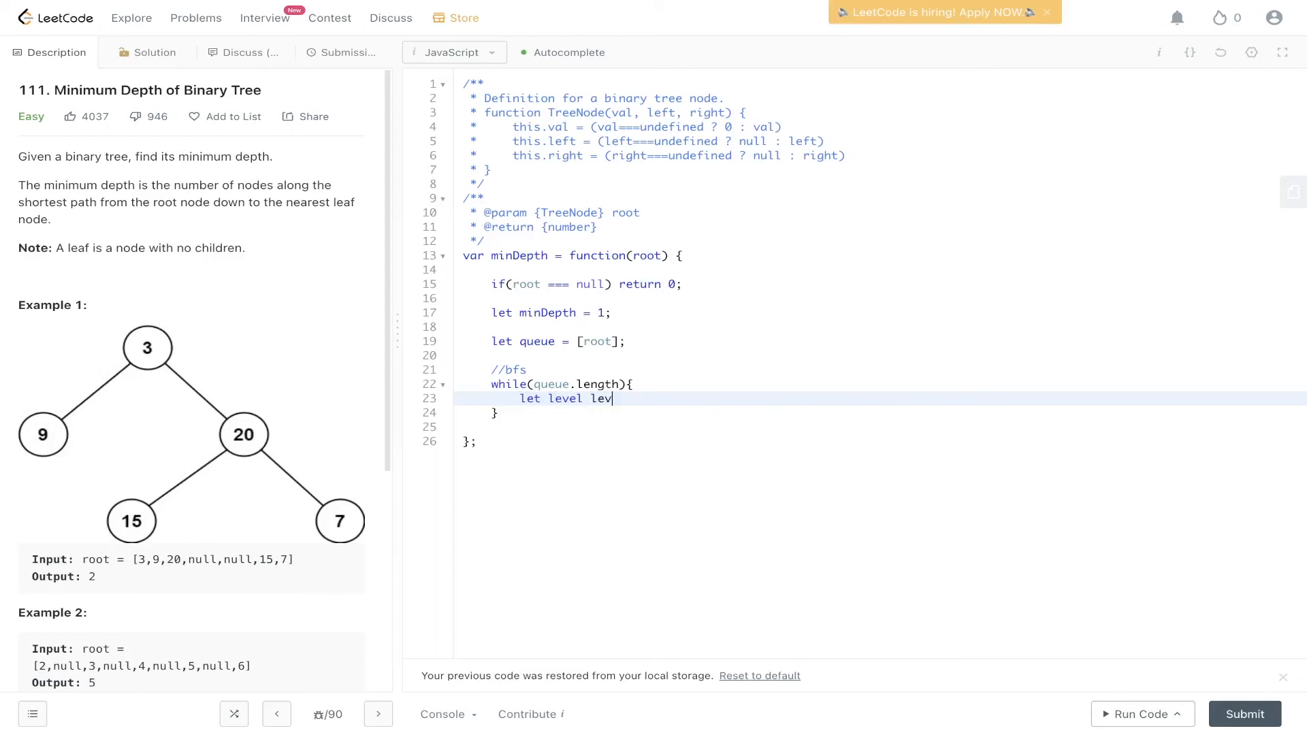
{"action": "key", "text": "Backspace"}
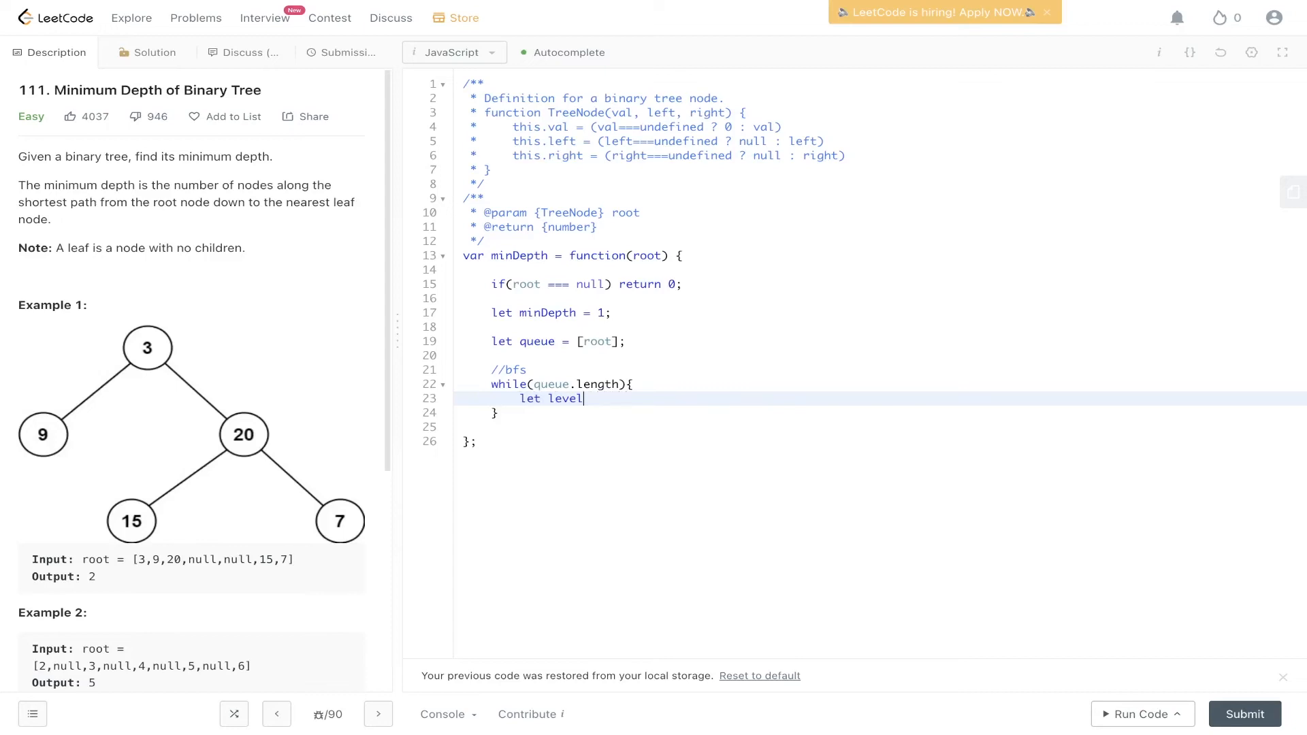
{"action": "type", "text": "Size = queue.length;"}
{"action": "type", "text": "while(level"}
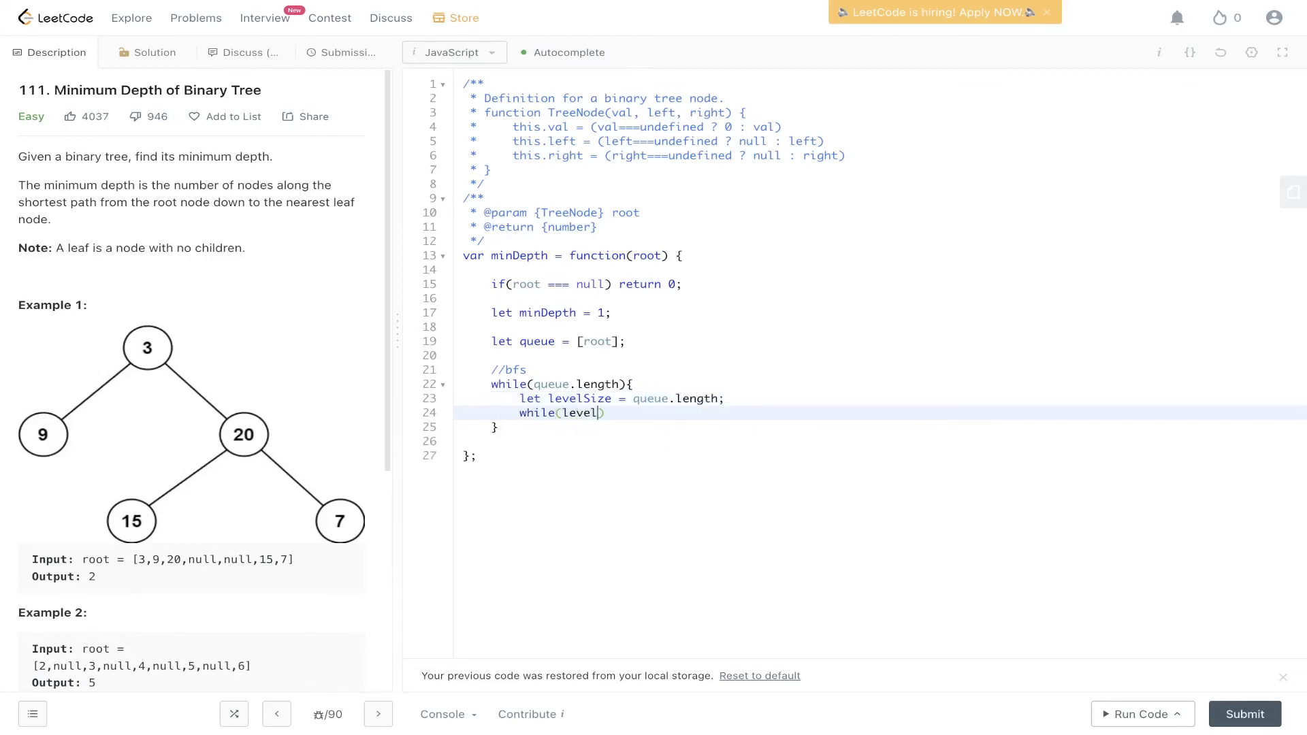
{"action": "type", "text": "Size){}"}
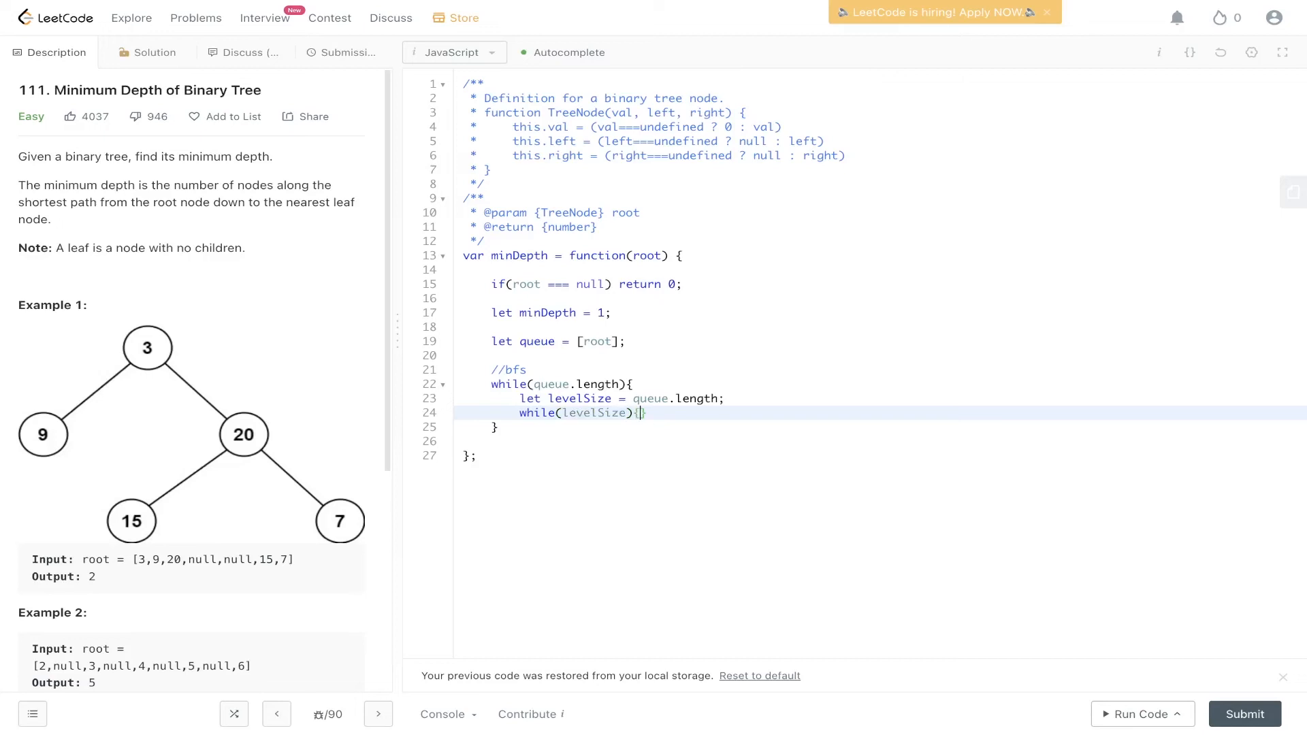
Step: Dequeue each node with let current = queue.shift(); inside the inner loop
{"action": "key", "text": "enter"}
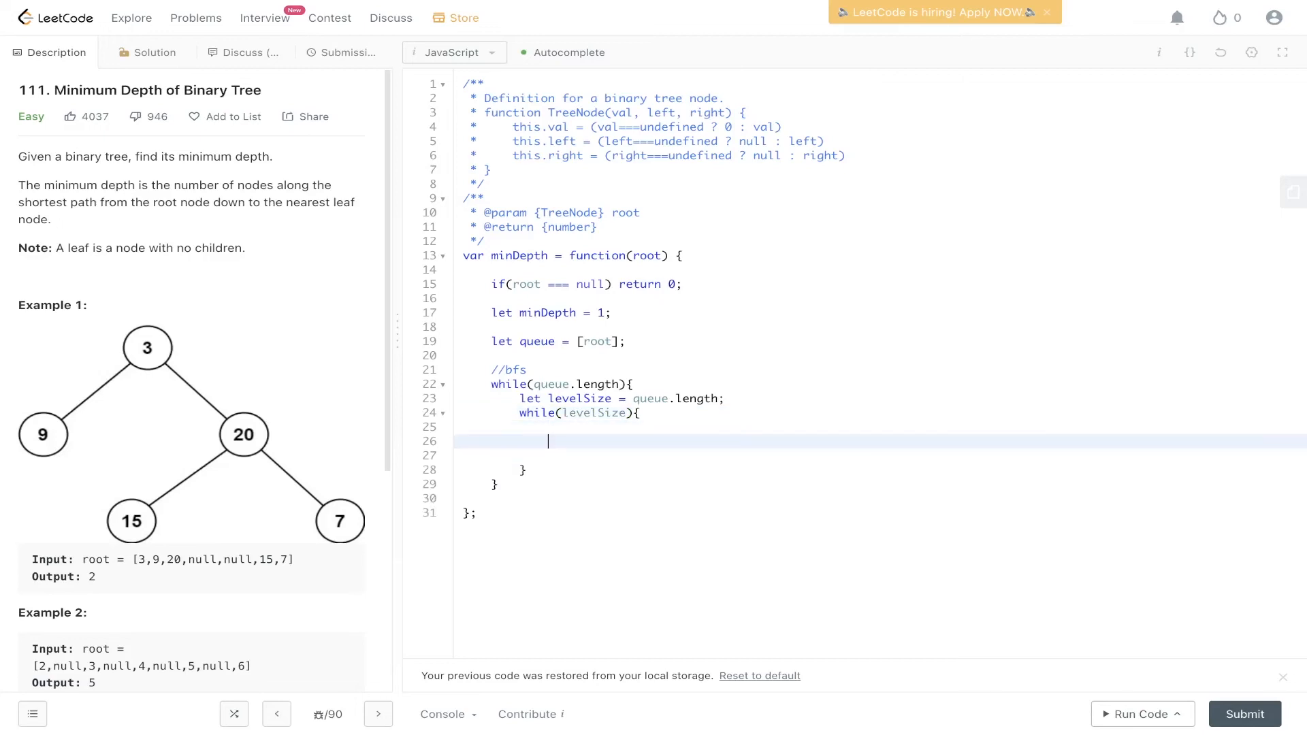
{"action": "type", "text": "let"}
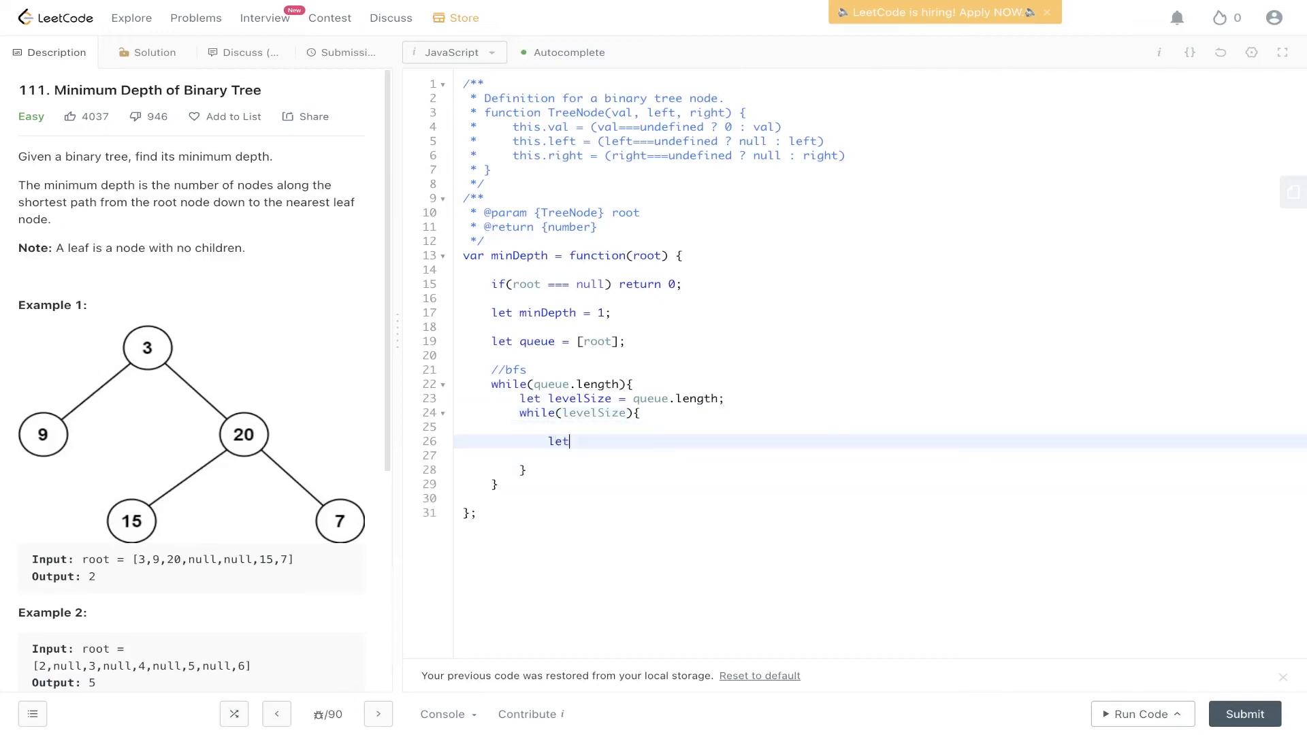
{"action": "type", "text": "current = q"}
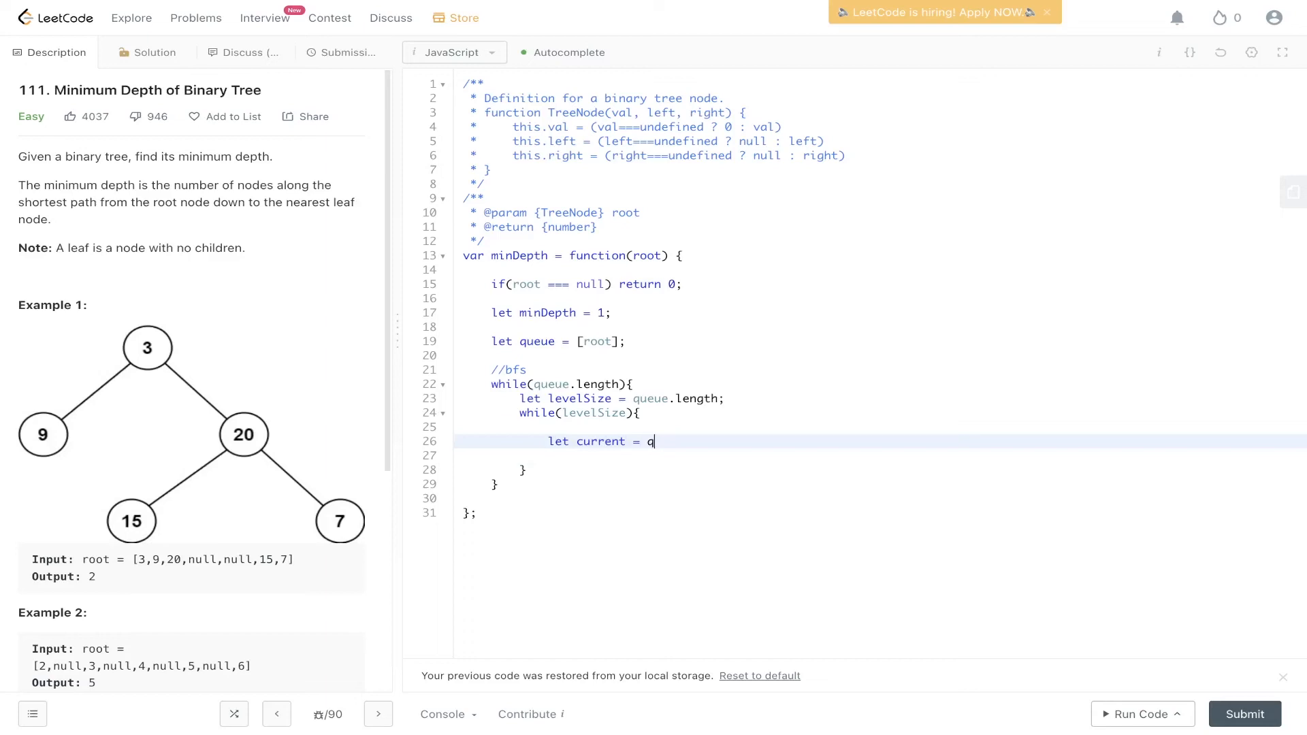
{"action": "type", "text": "ueue.shift();"}
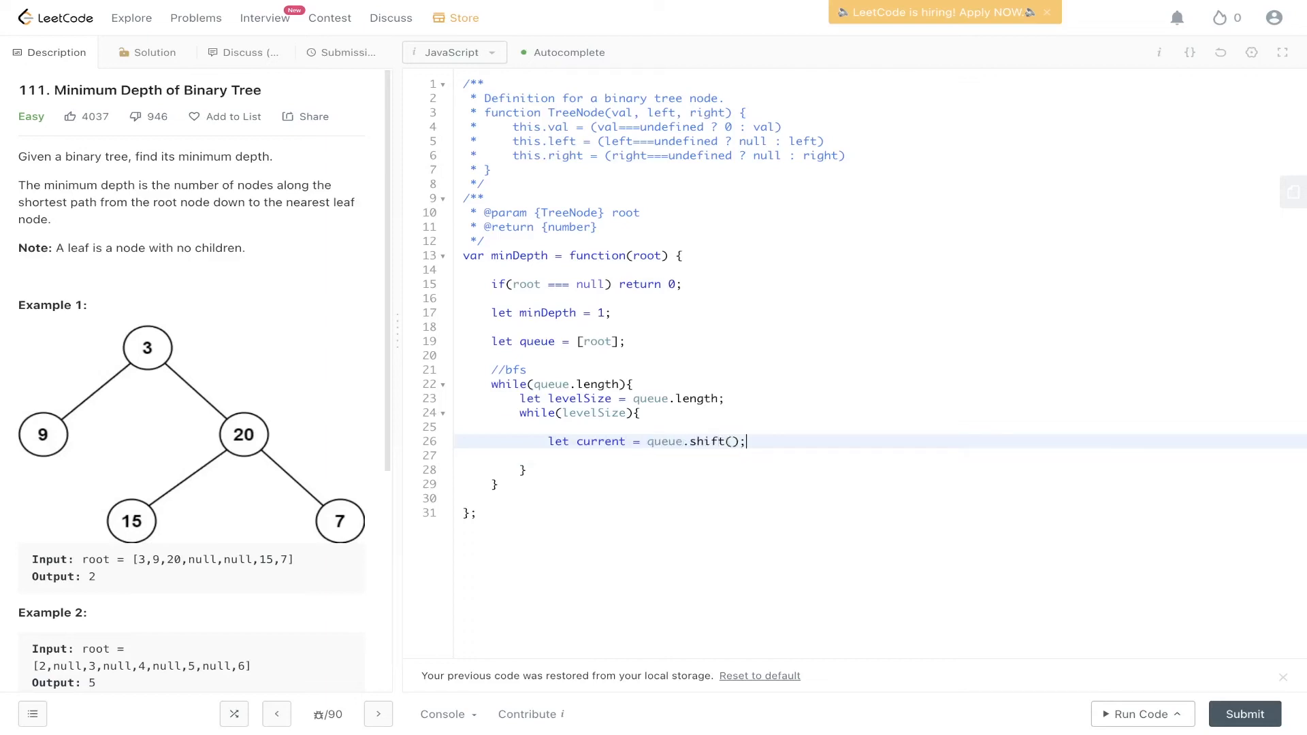
{"action": "key", "text": "Enter"}
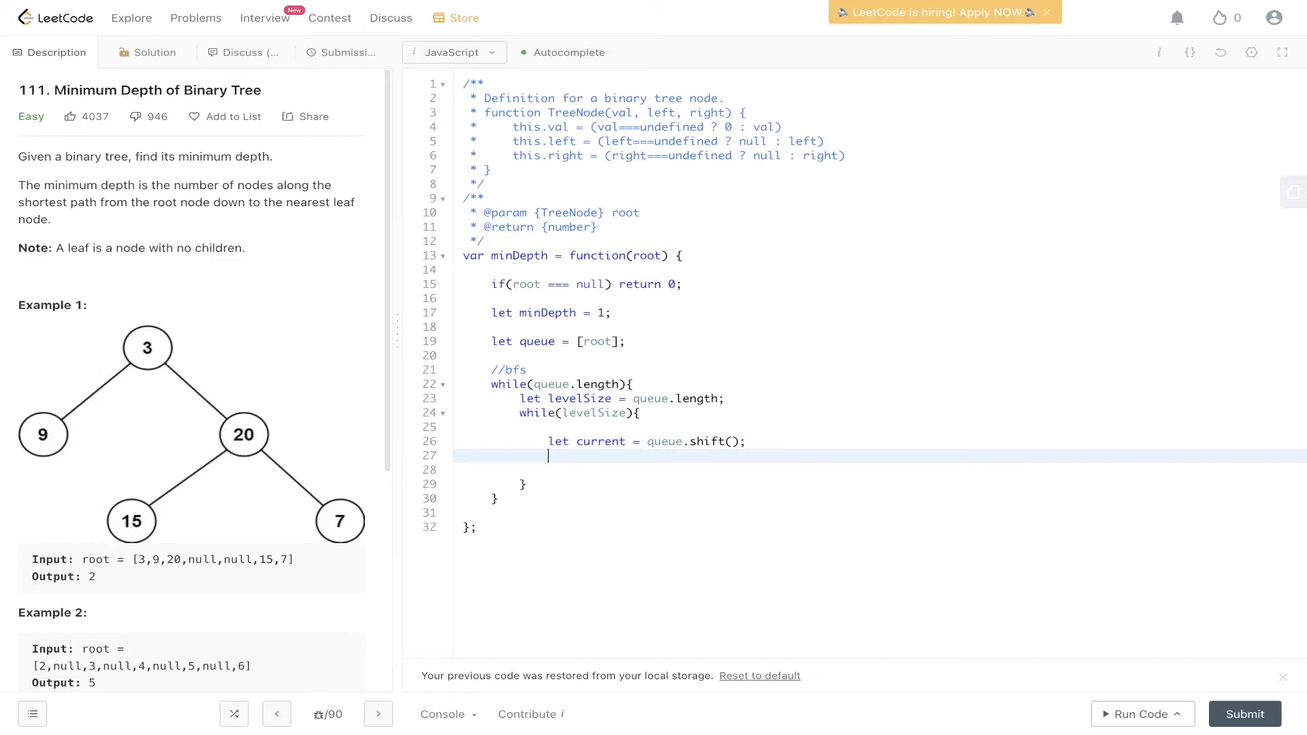
Step: Return minDepth when current.left and current.right are both null
{"action": "type", "text": "if(current.left === n"}
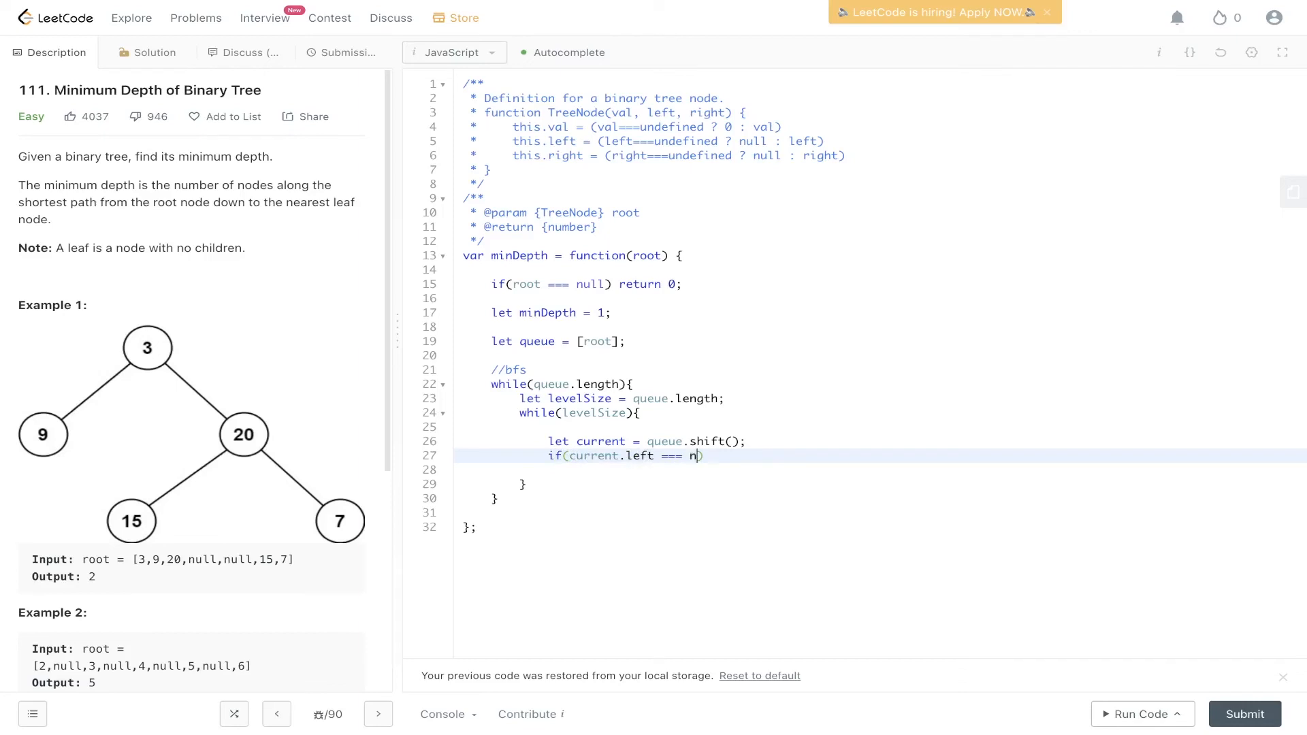
{"action": "type", "text": "ull && curren"}
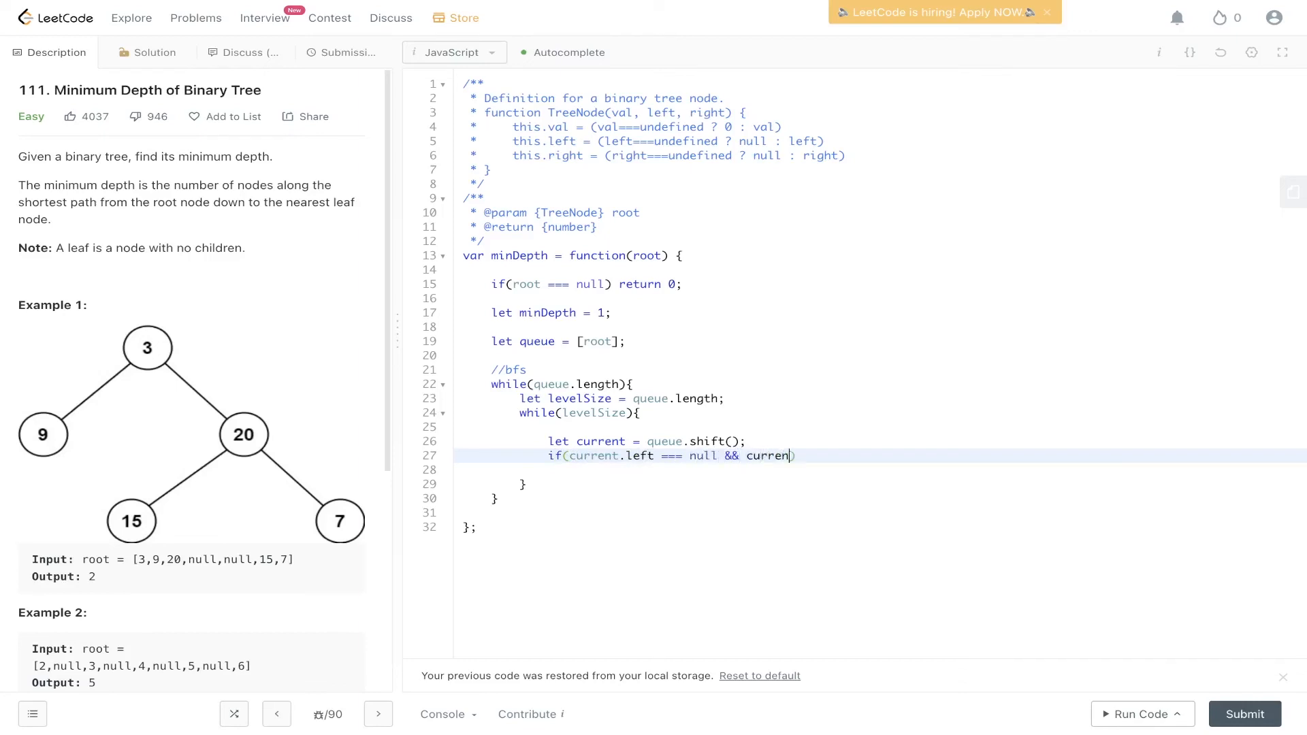
{"action": "type", "text": "."}
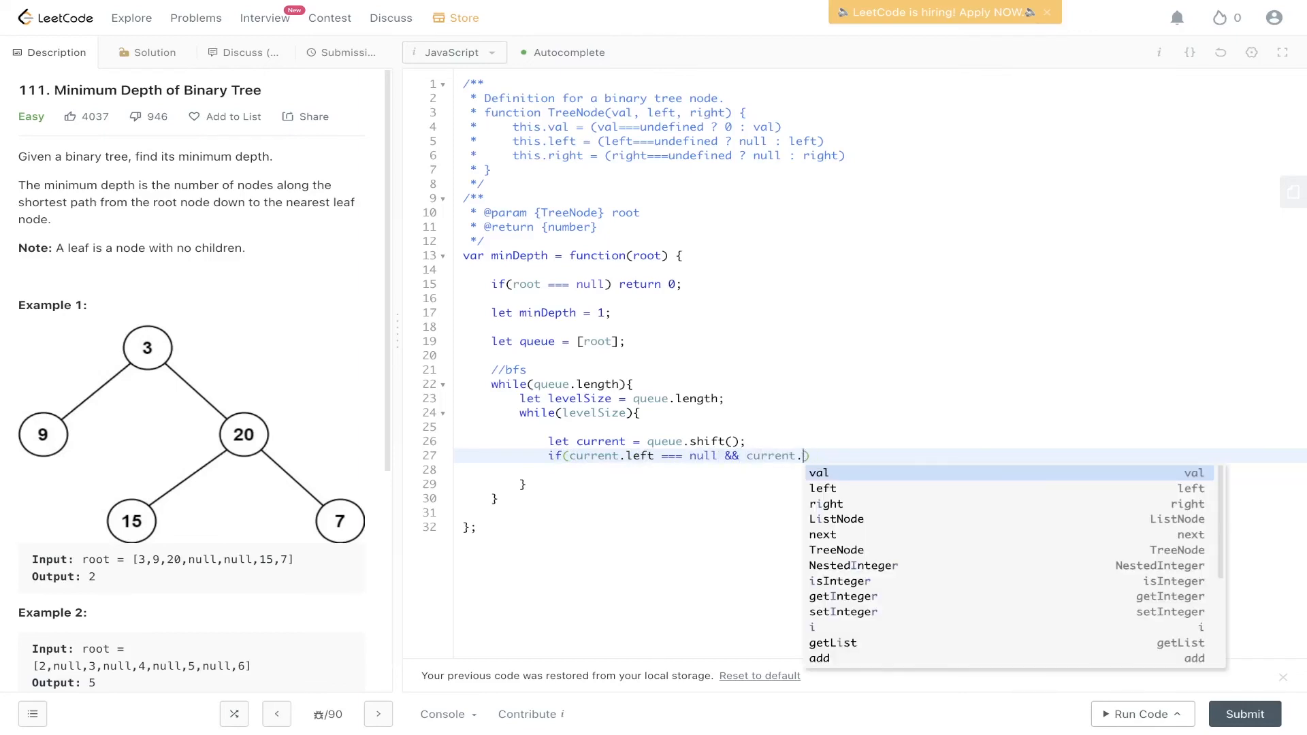
{"action": "type", "text": "right === null"}
{"action": "left_click", "coordinate": [881, 470]}
{"action": "type", "text": "re"}
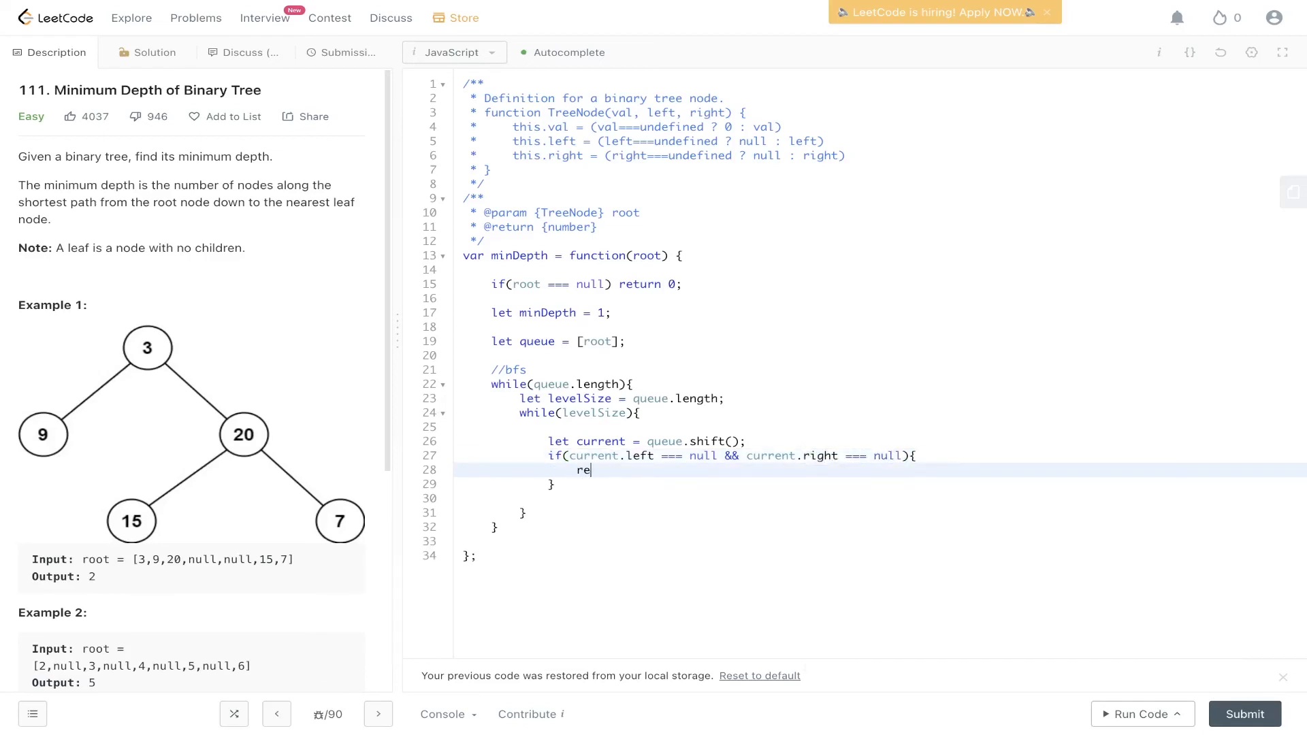
{"action": "type", "text": "turn minDep"}
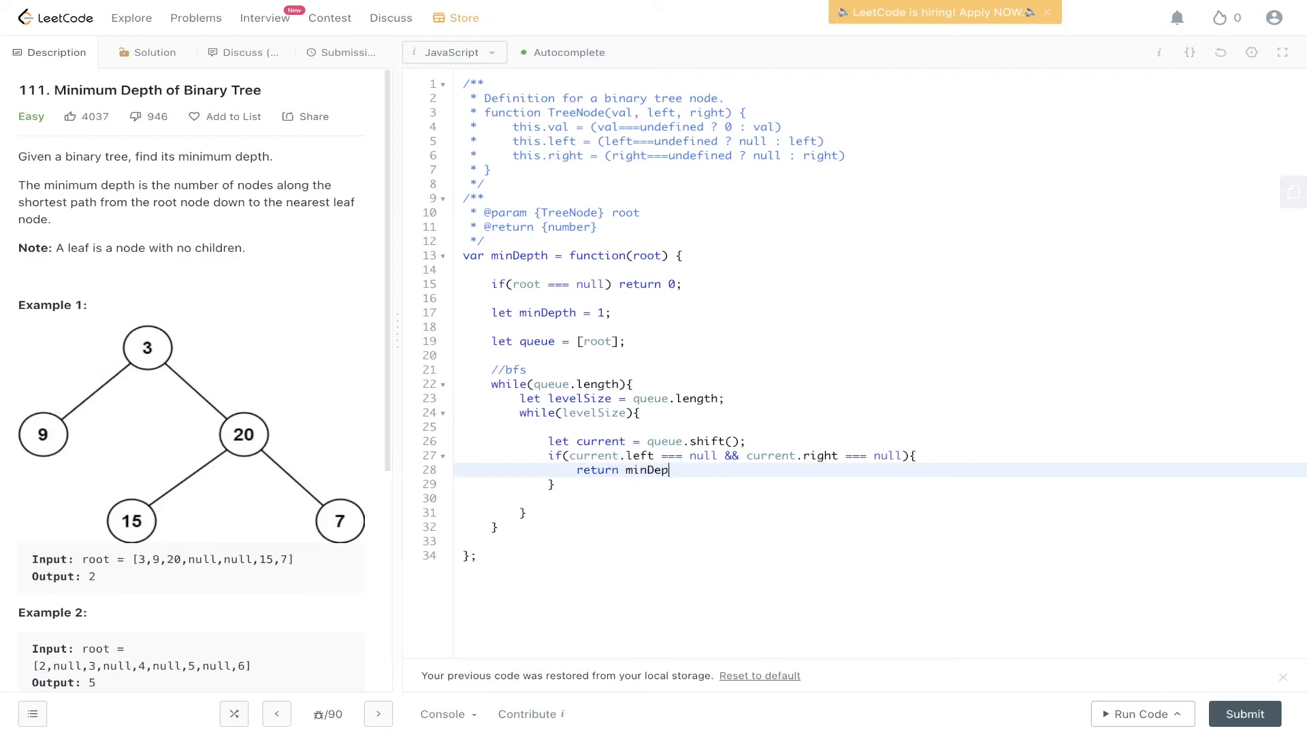
{"action": "type", "text": "th;"}
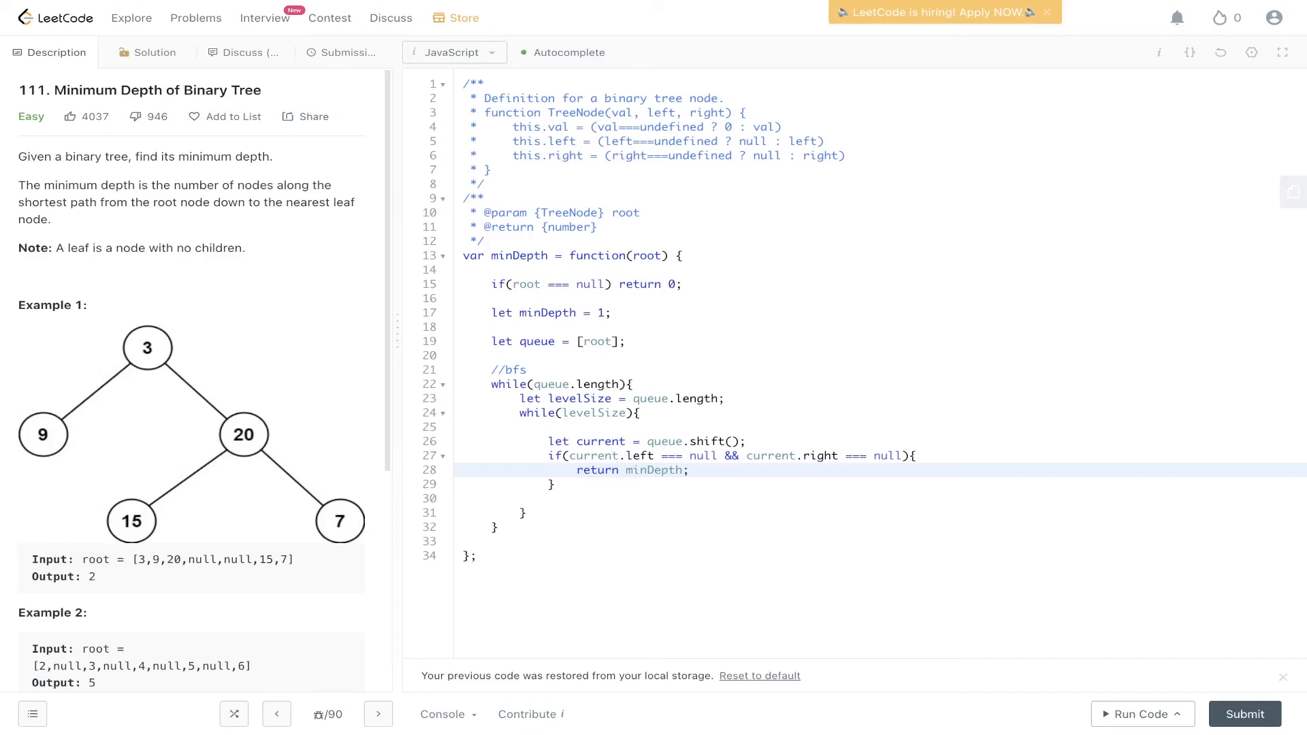
Step: Add an else branch pushing current.left and current.right if present, then levelSize--
{"action": "type", "text": "else {"}
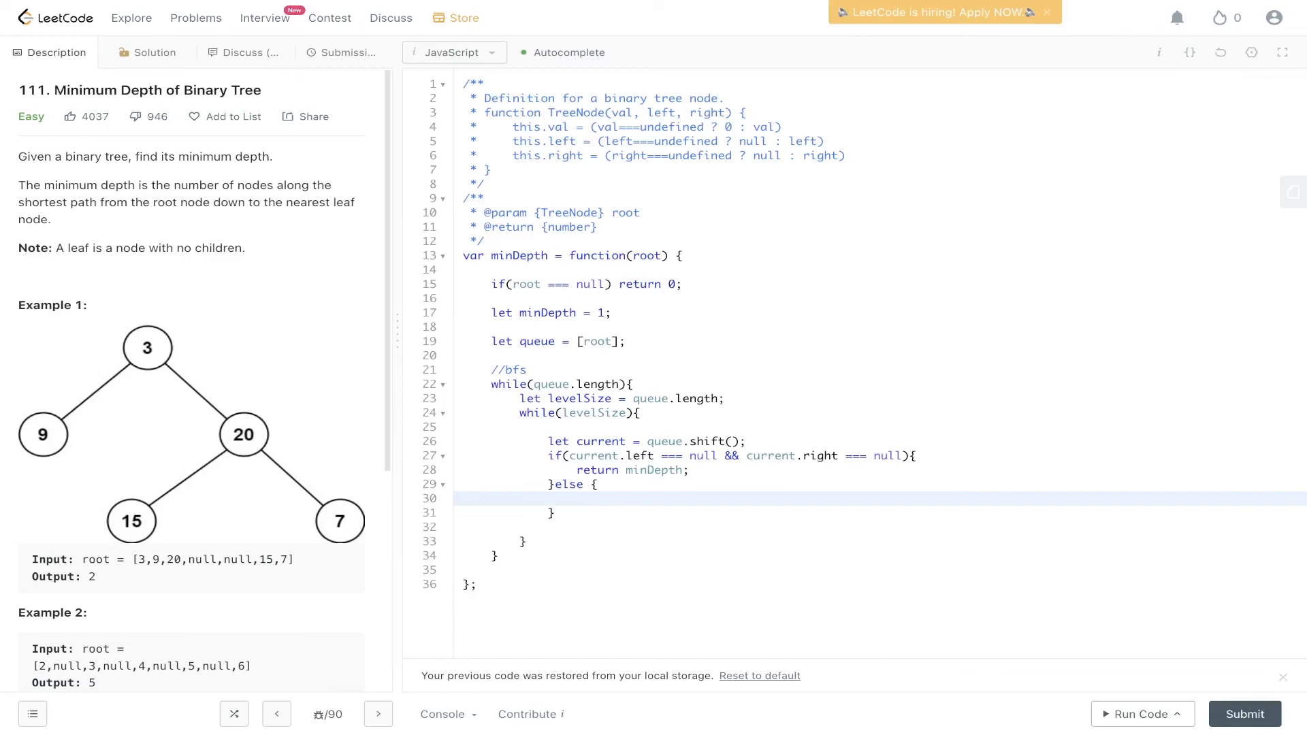
{"action": "left_click", "coordinate": [577, 497]}
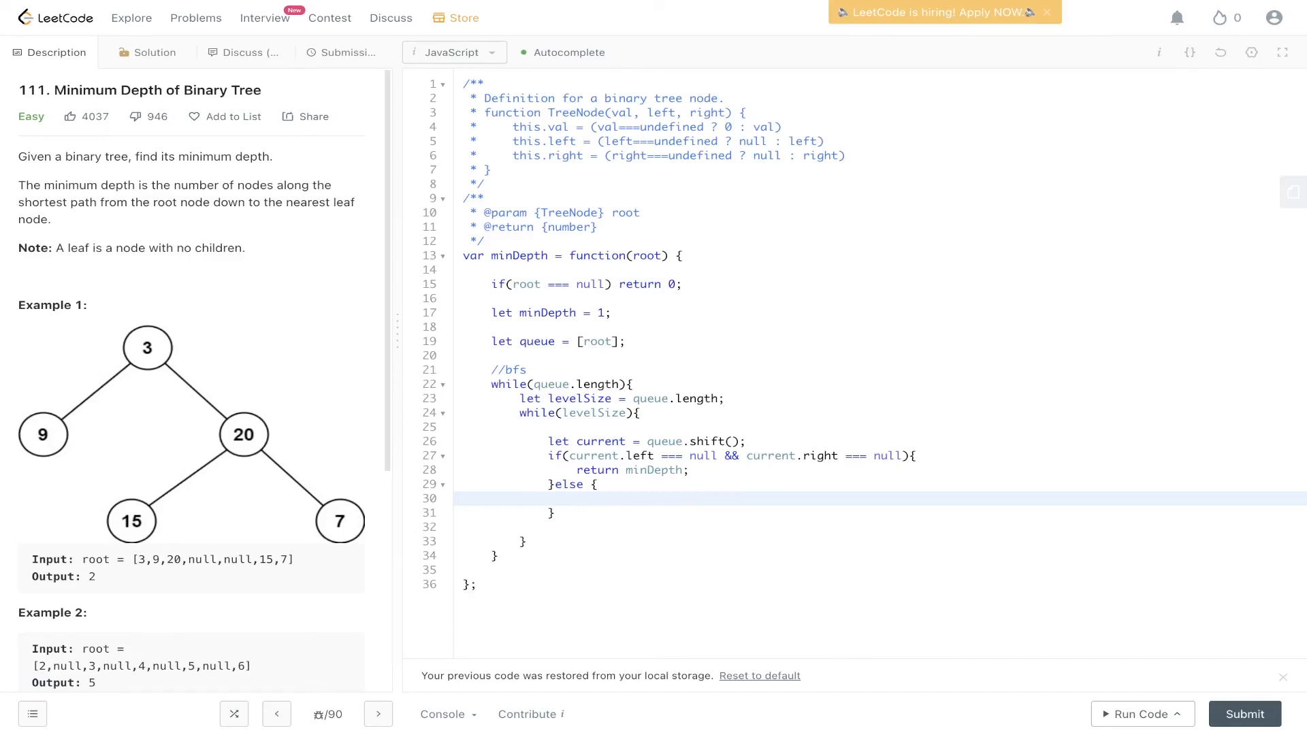
{"action": "type", "text": "if(current.left)queue.push(cu"}
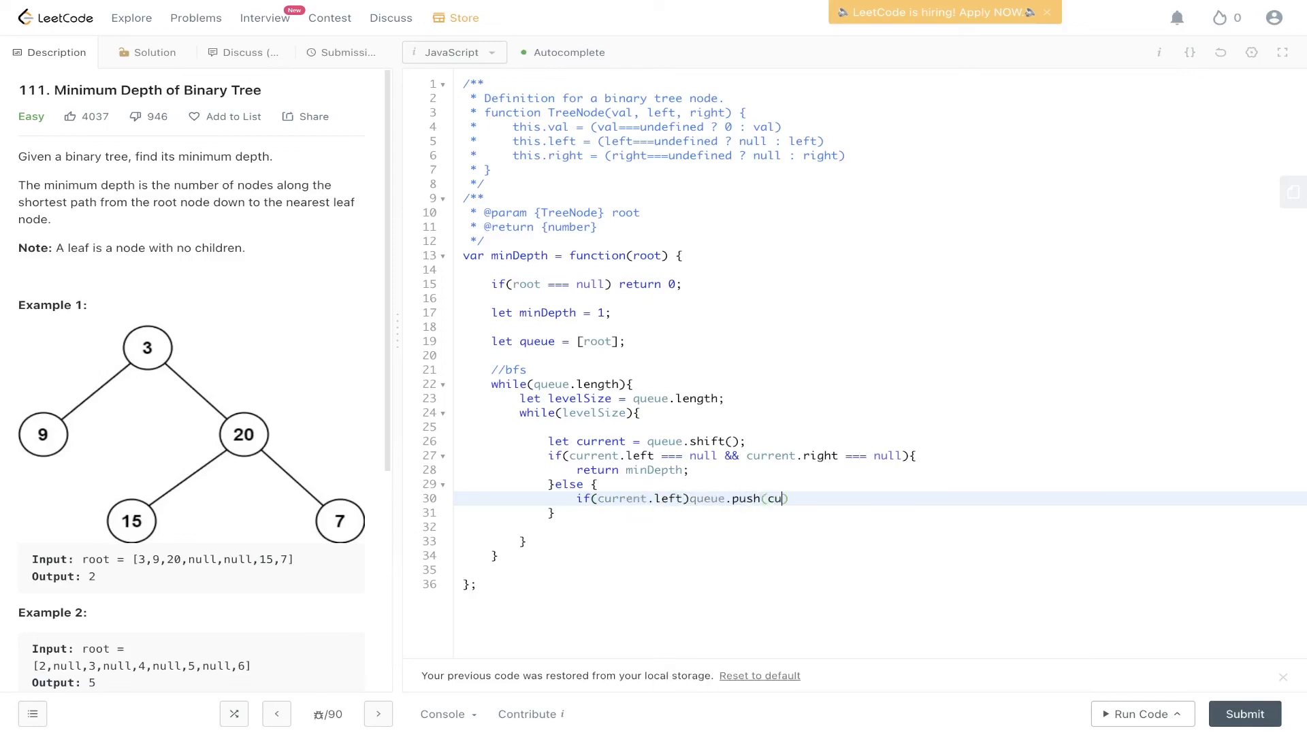
{"action": "type", "text": "rrent.left)"}
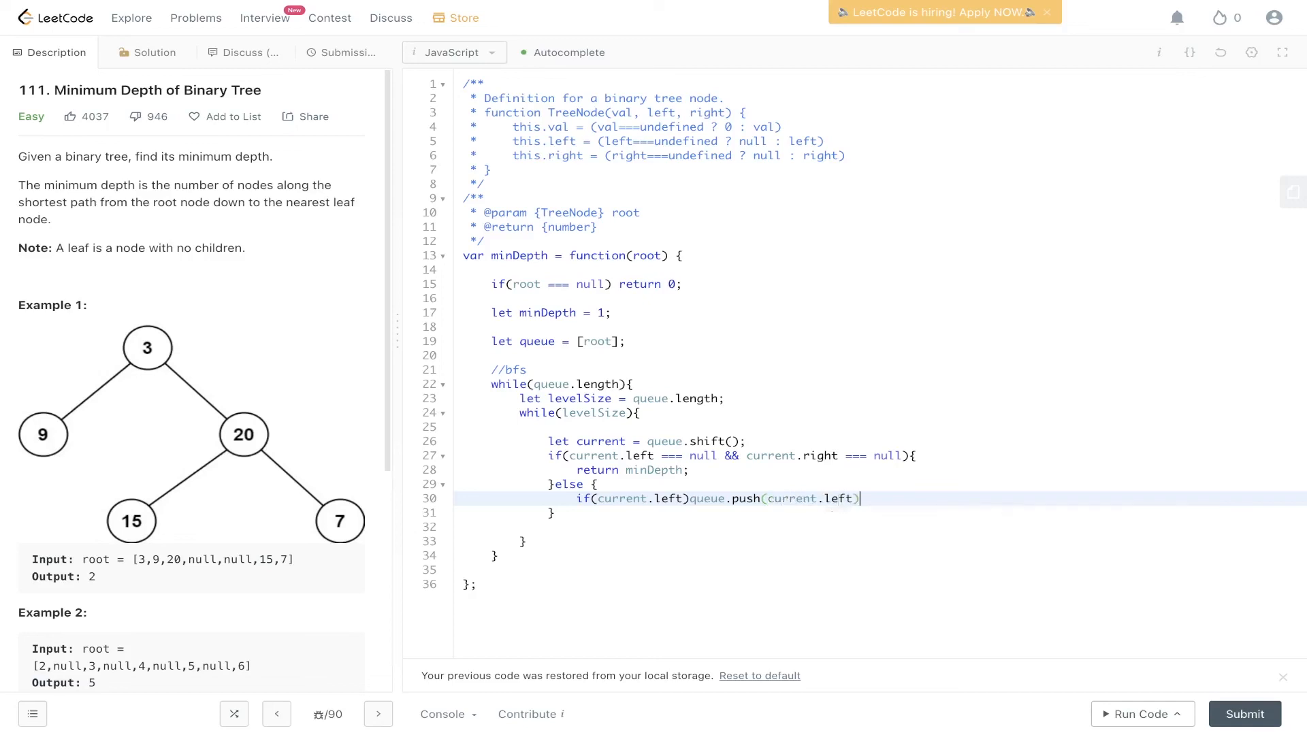
{"action": "type", "text": ";"}
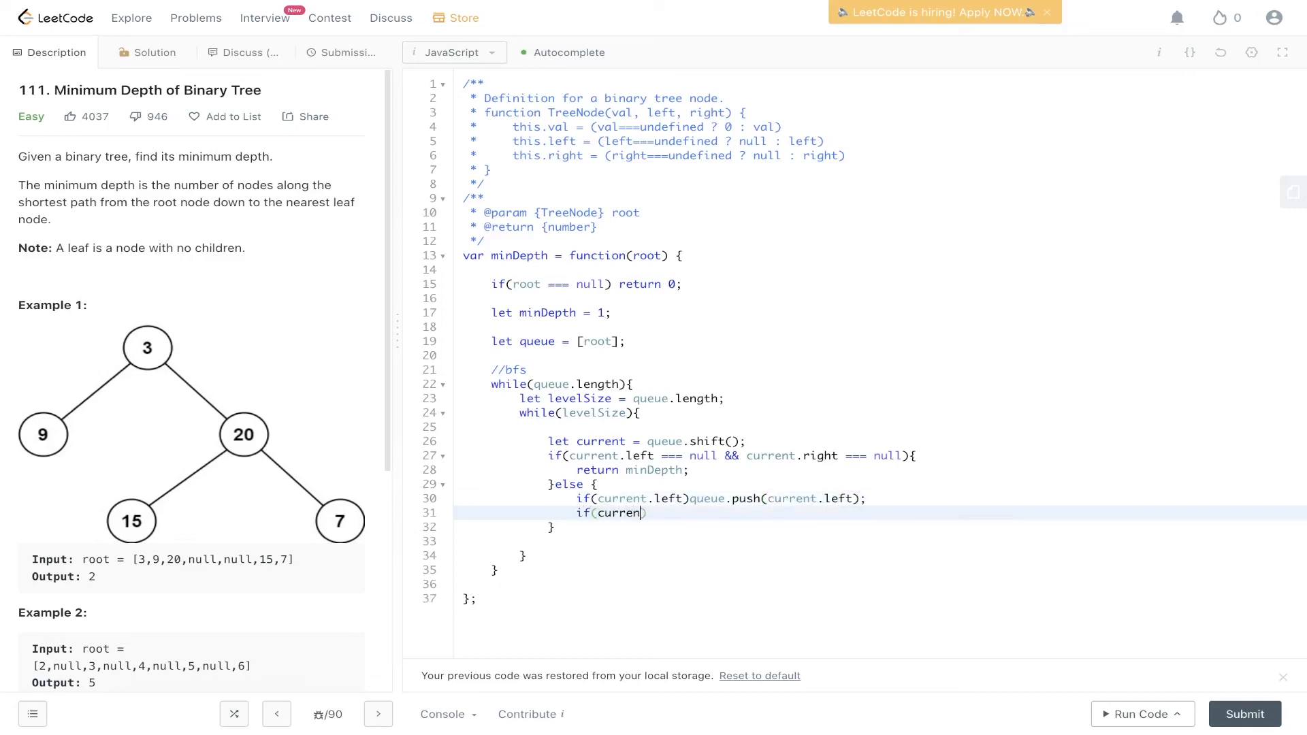
{"action": "type", "text": "t.right)queue"}
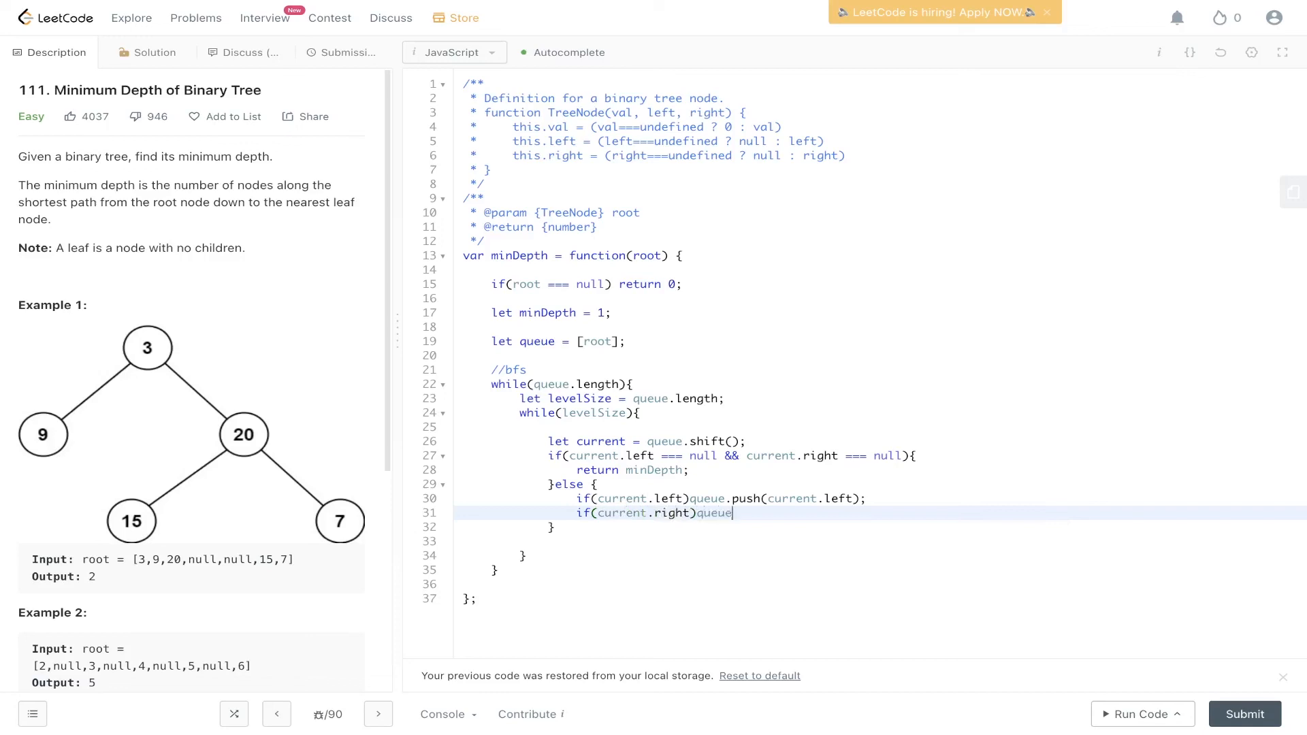
{"action": "type", "text": ".push(current.right);"}
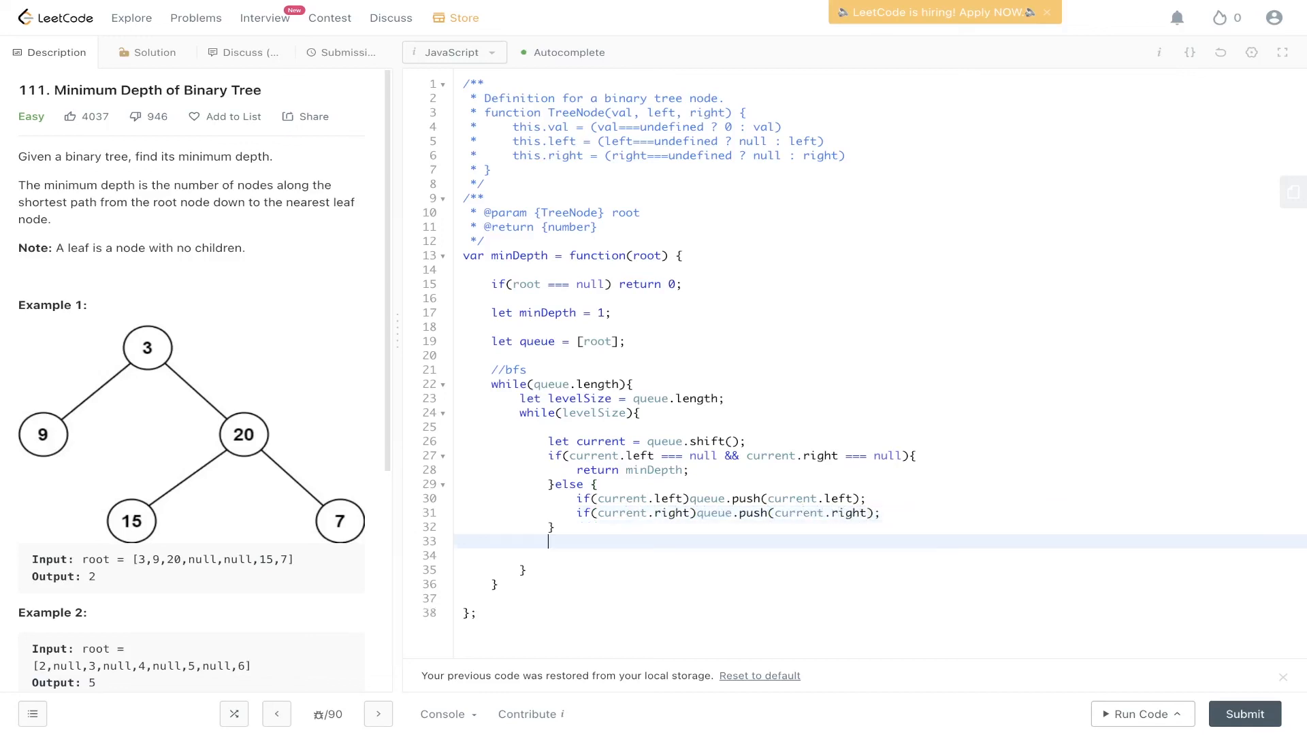
{"action": "type", "text": "levelS"}
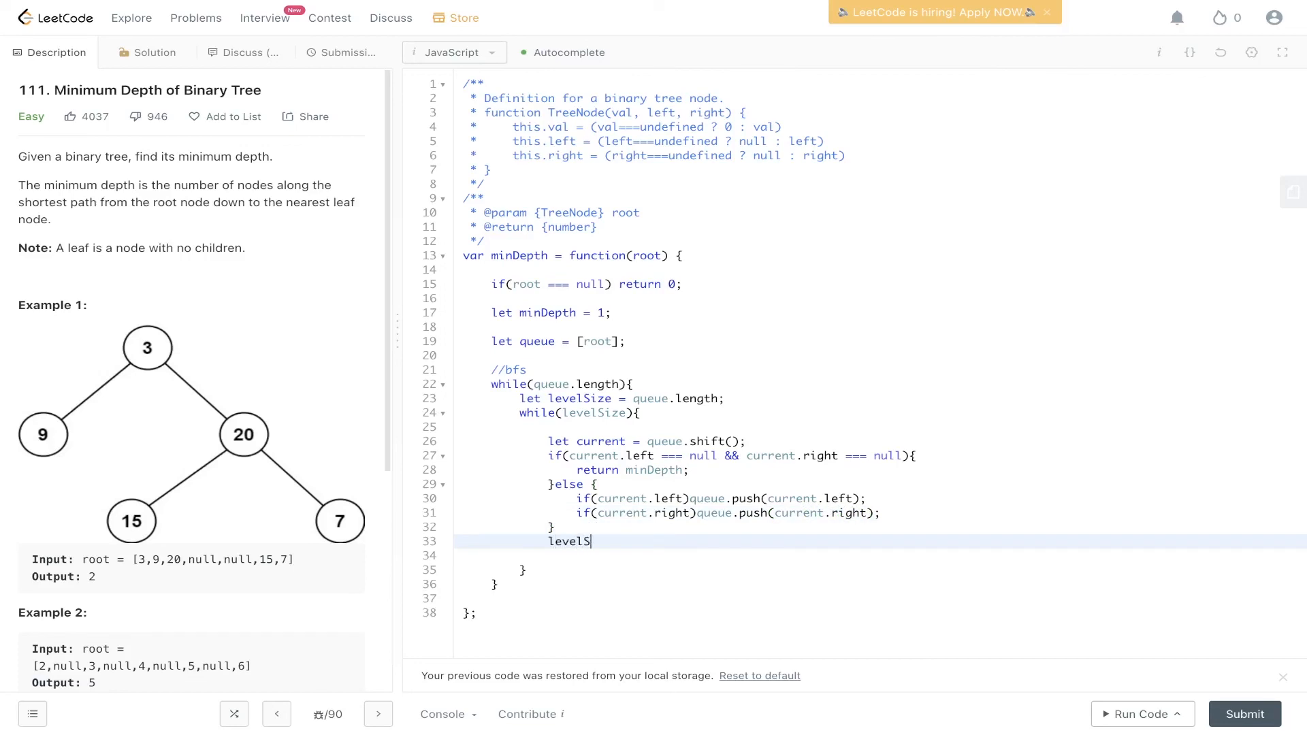
{"action": "type", "text": "ize--;"}
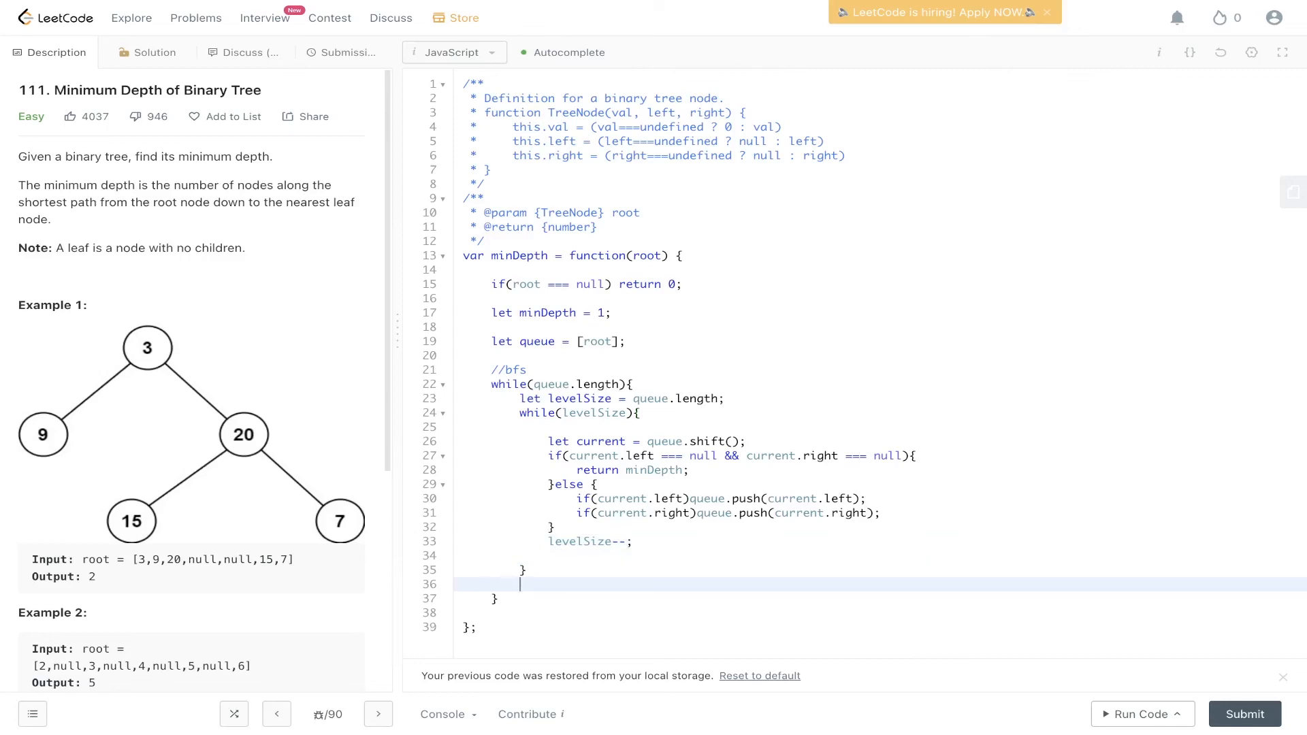
Step: Add minDepth++ after the inner loop and a final return minDepth
{"action": "type", "text": "minD"}
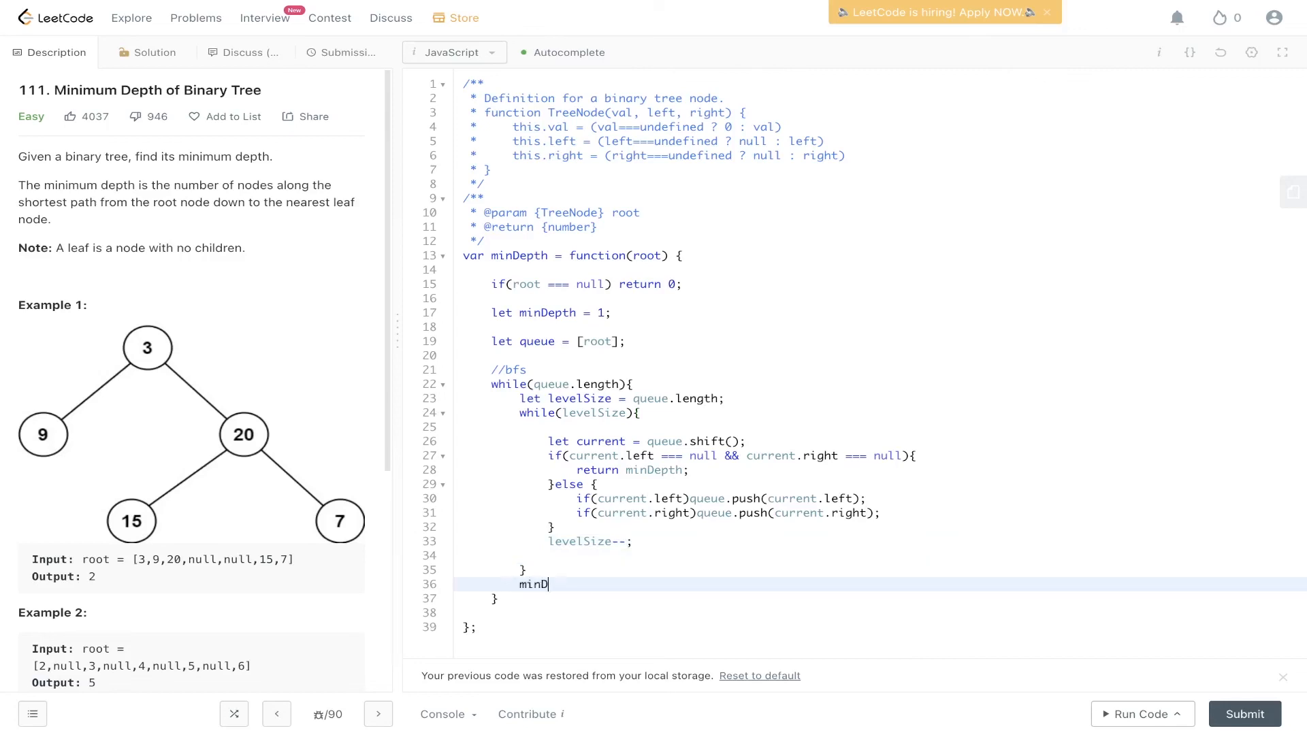
{"action": "type", "text": "epth++;"}
{"action": "left_click", "coordinate": [880, 613]}
{"action": "type", "text": "return"}
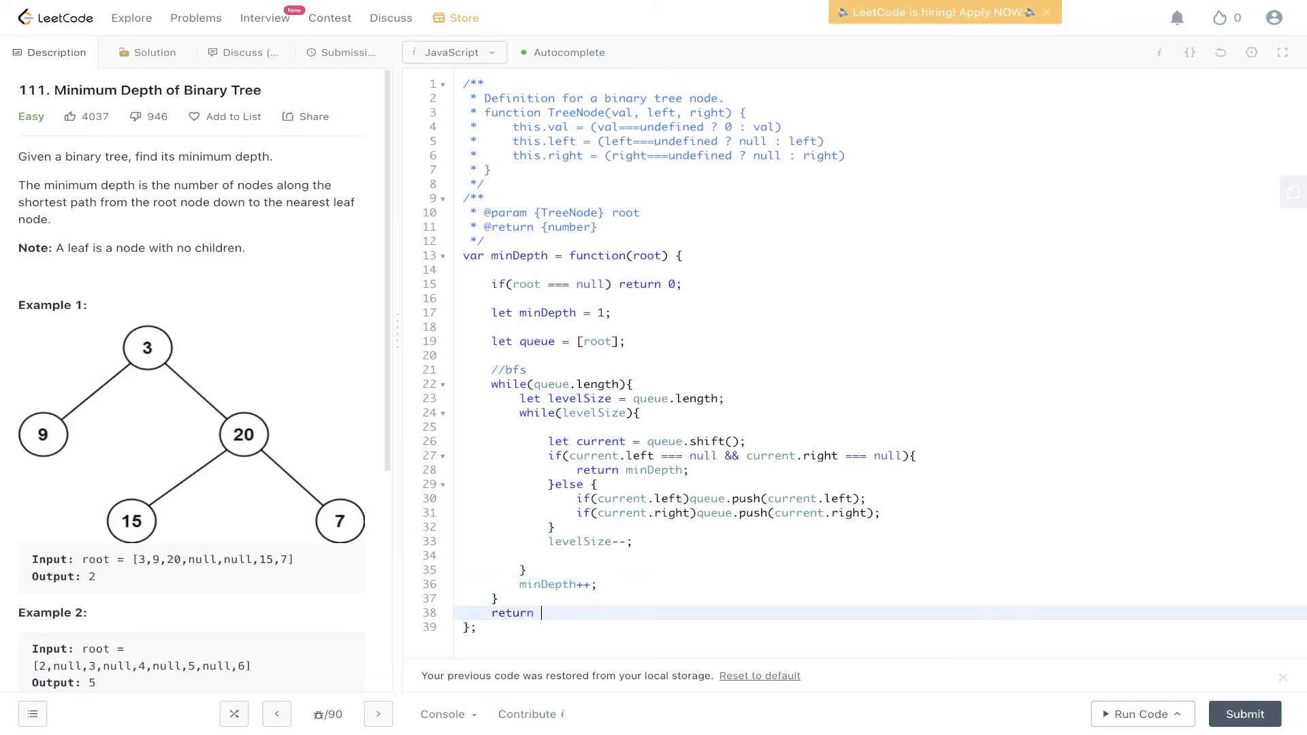
{"action": "type", "text": "minDepth"}
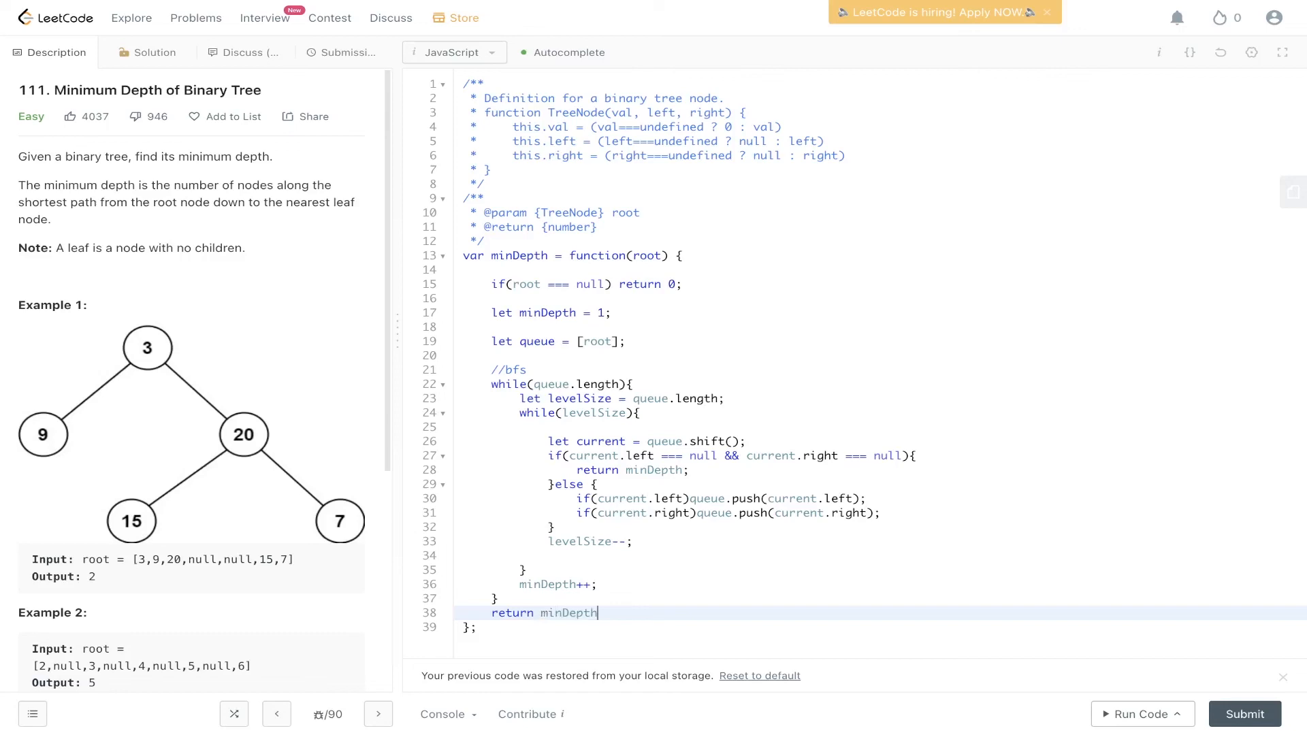
Step: Run the solution on the example test case, then submit it
{"action": "left_click", "coordinate": [1139, 714]}
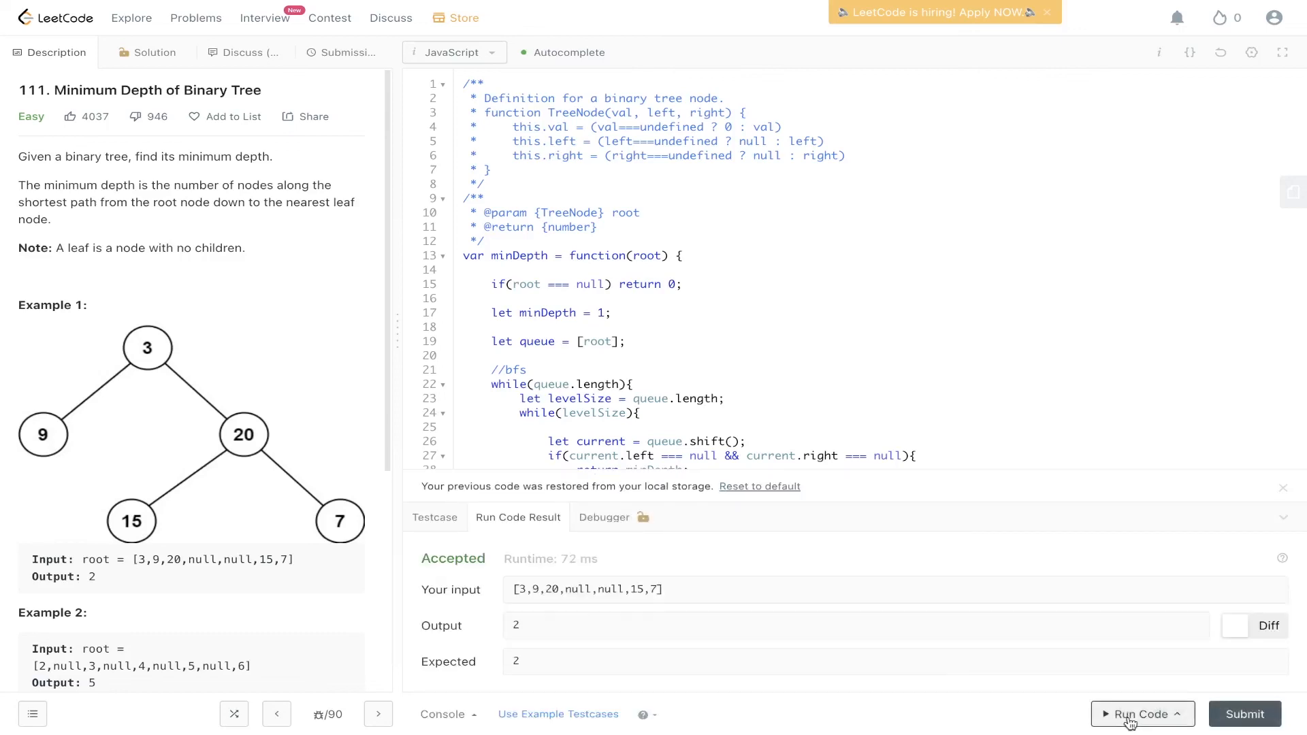
{"action": "left_click", "coordinate": [1244, 714]}
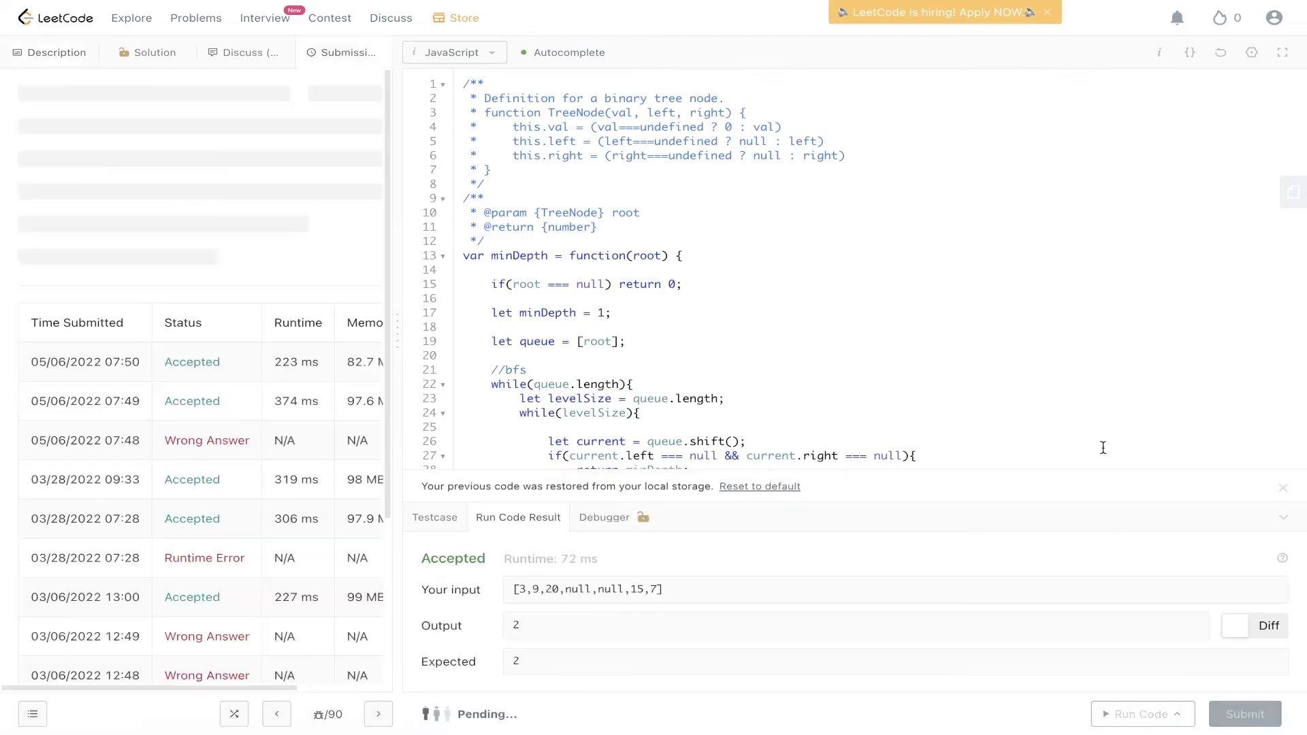
{"action": "left_click", "coordinate": [1244, 714]}
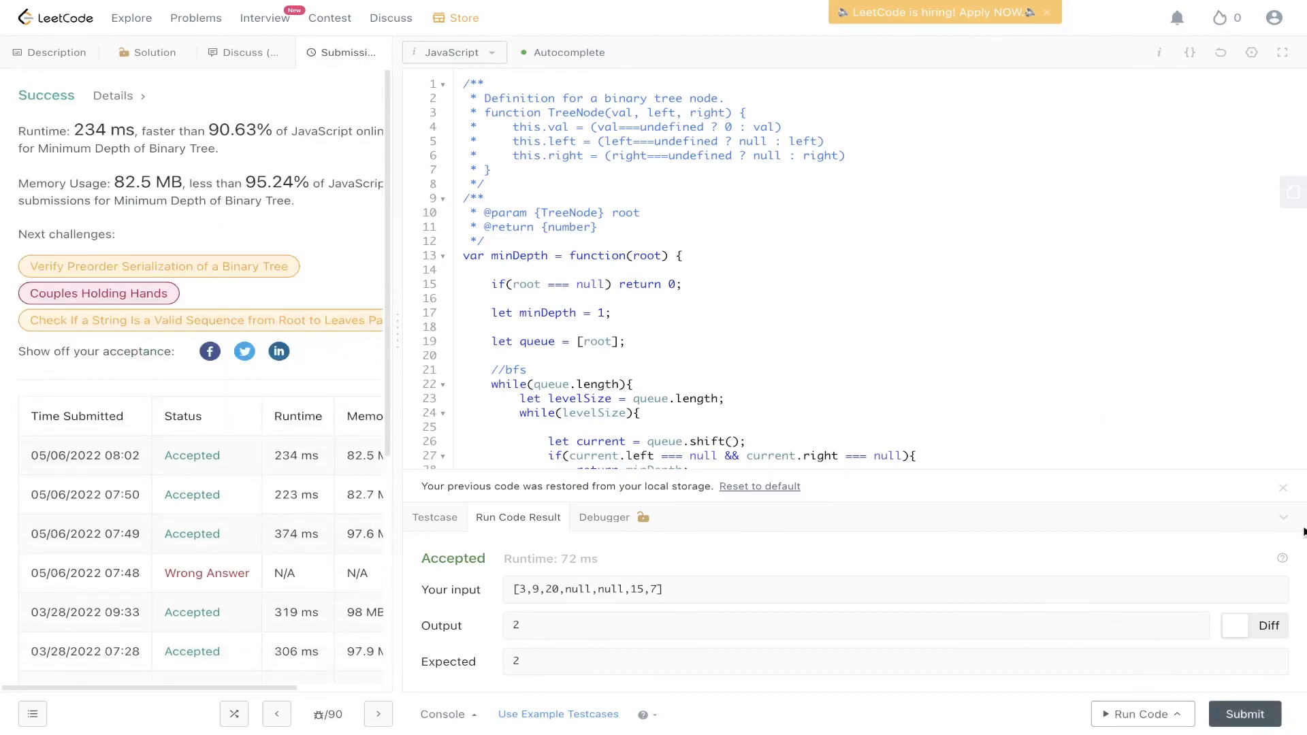